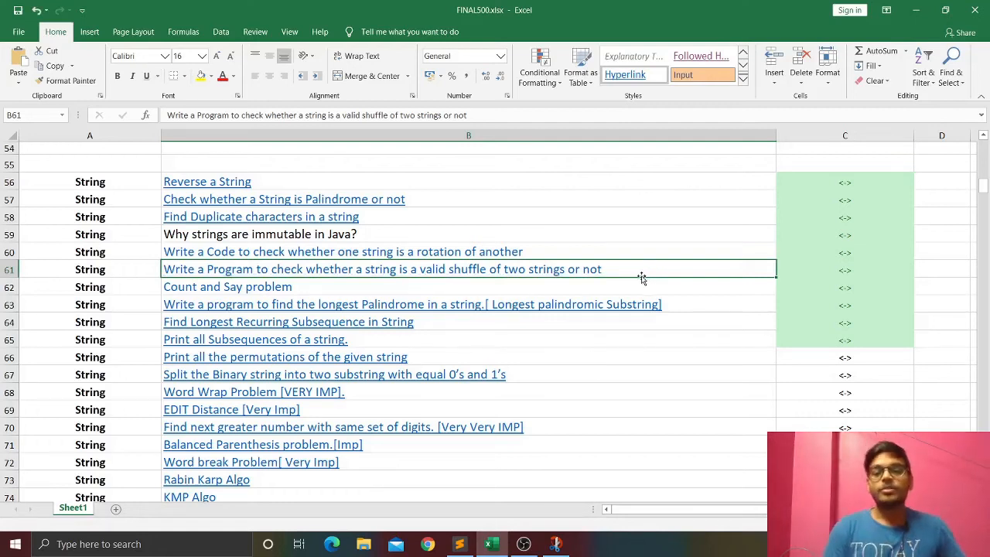
mouse_move(637, 275)
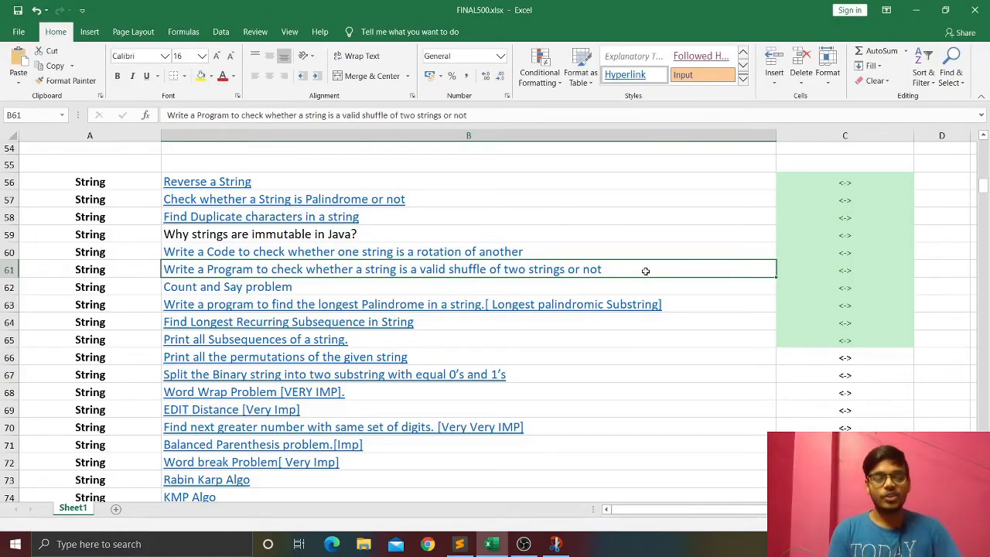
mouse_move(297, 282)
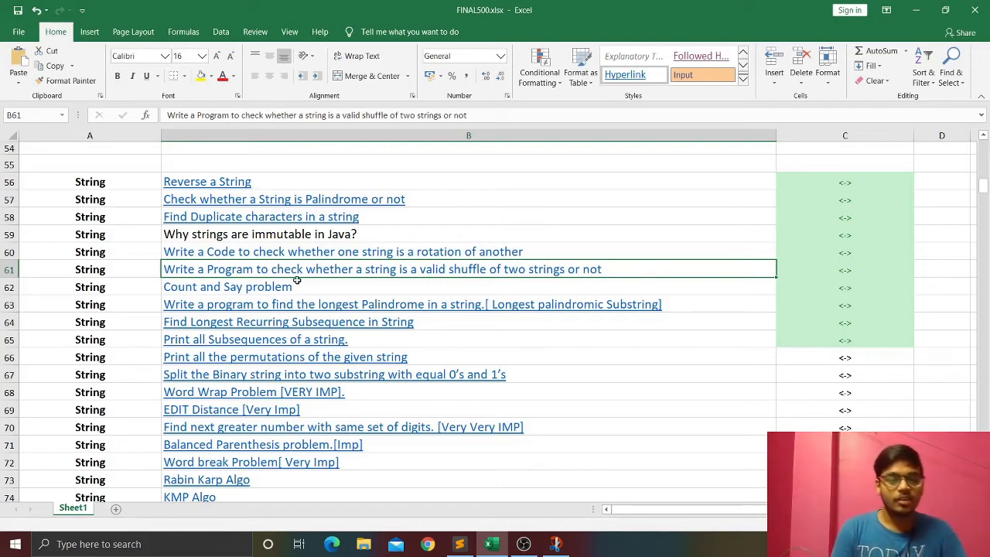
Follow the row-61 valid-shuffle problem hyperlink, which fails with a cannot-open-page warning.
left_click(382, 269)
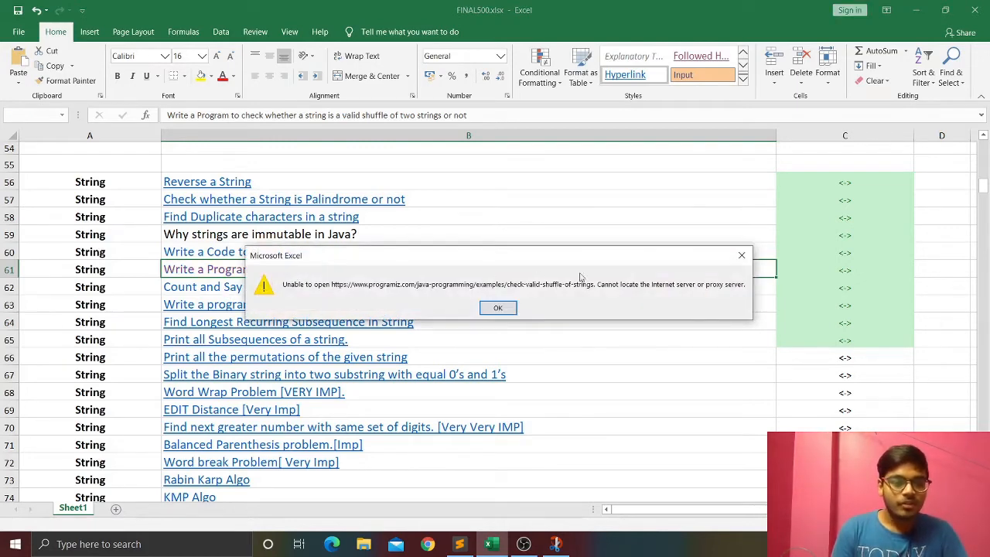
Dismiss the warning and pen tick strokes beside the s1 and res example lines.
left_click(498, 306)
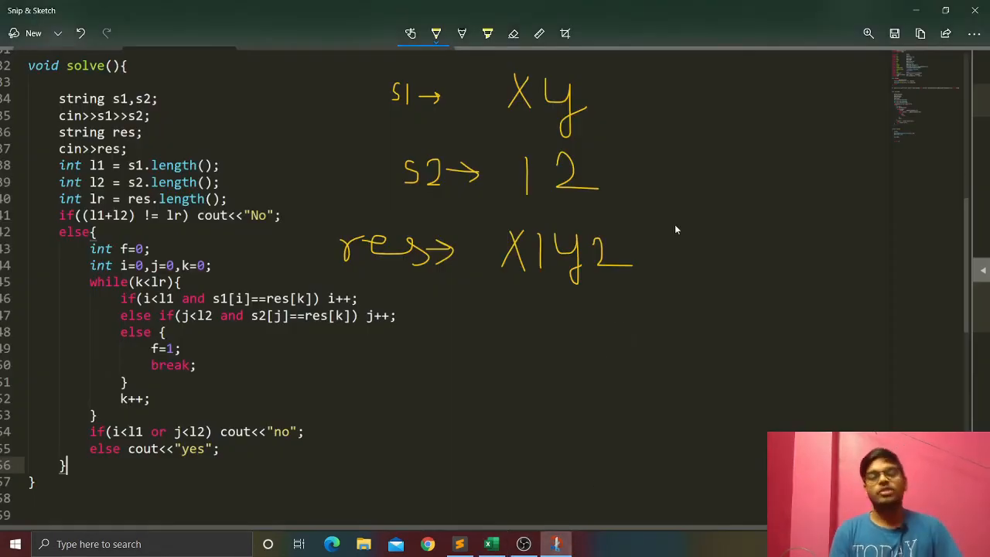
mouse_move(770, 122)
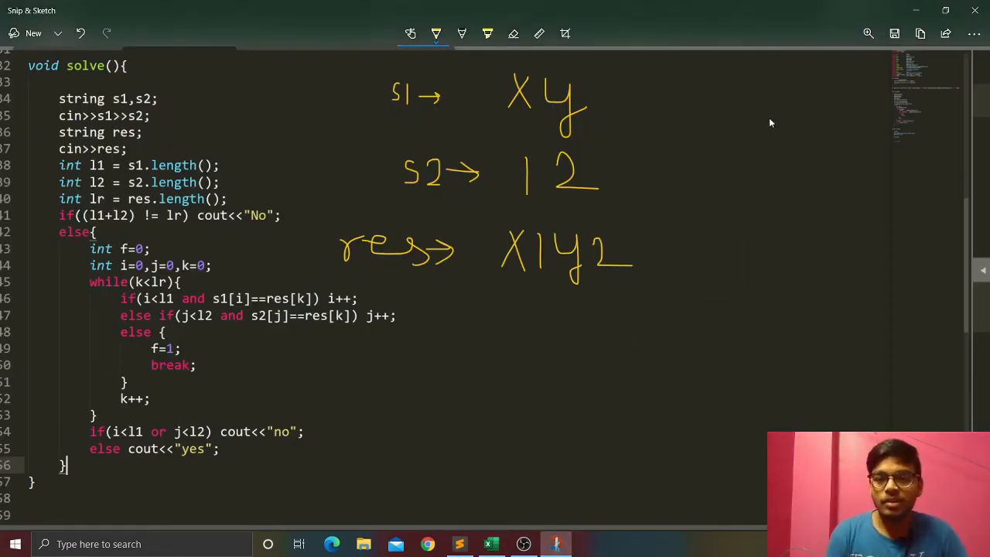
mouse_move(699, 195)
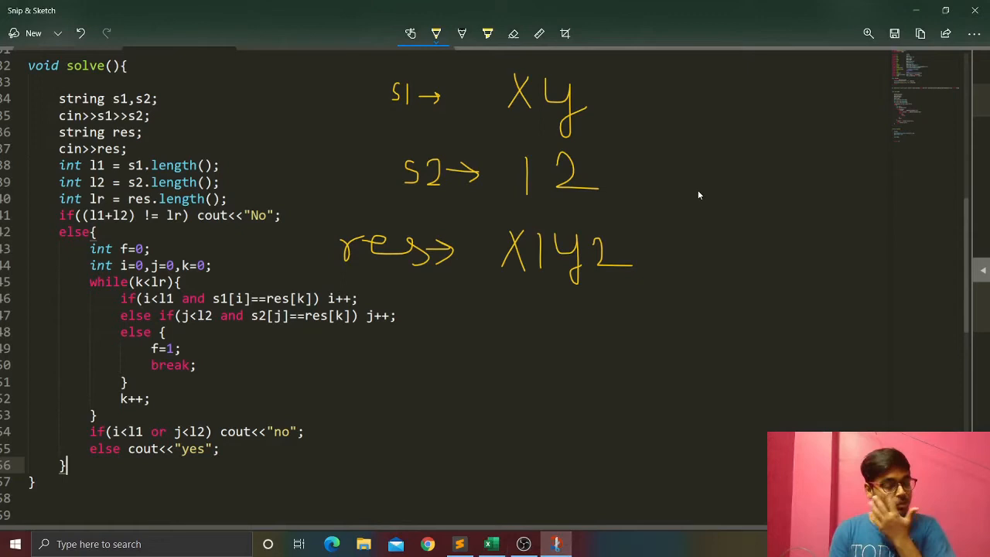
mouse_move(681, 257)
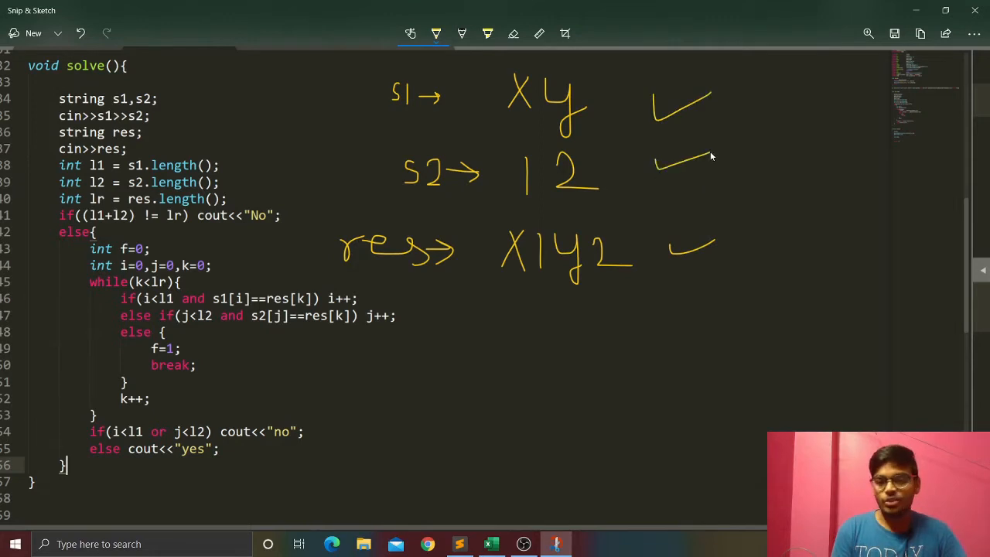
left_click_drag(668, 259, 735, 244)
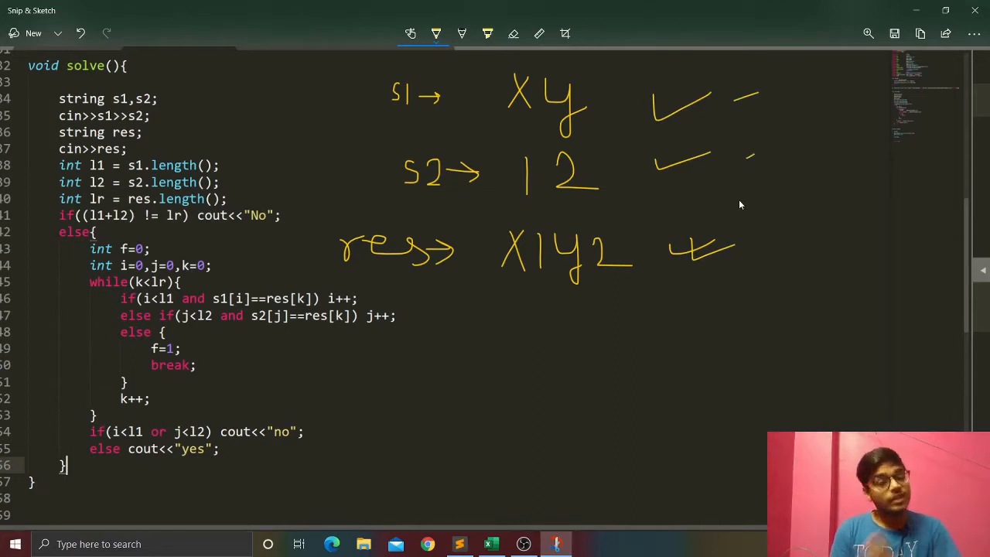
mouse_move(736, 266)
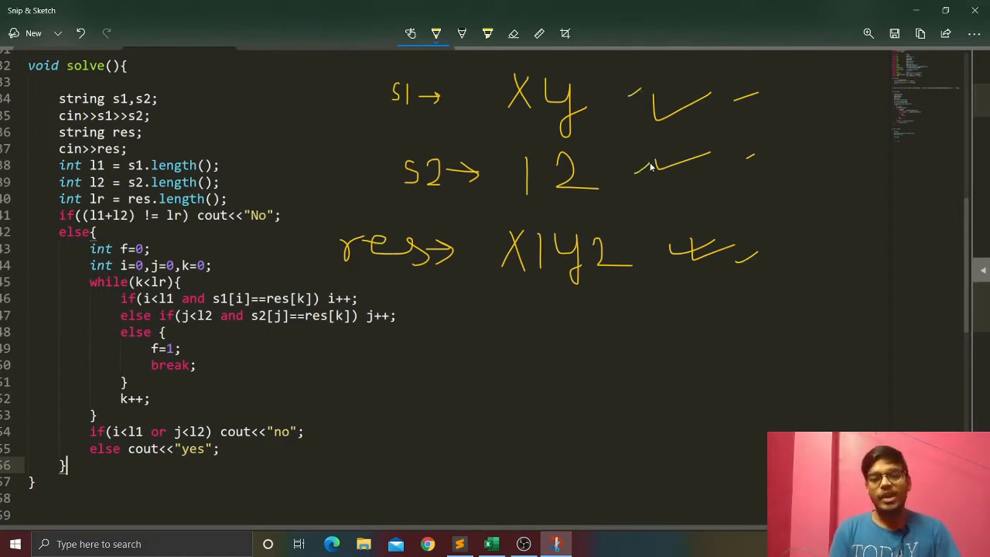
mouse_move(640, 205)
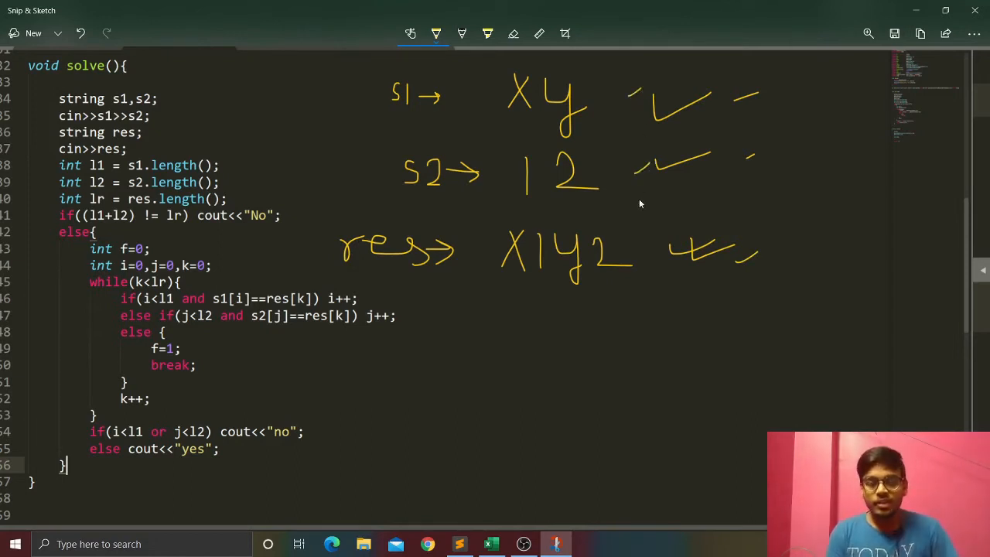
mouse_move(699, 285)
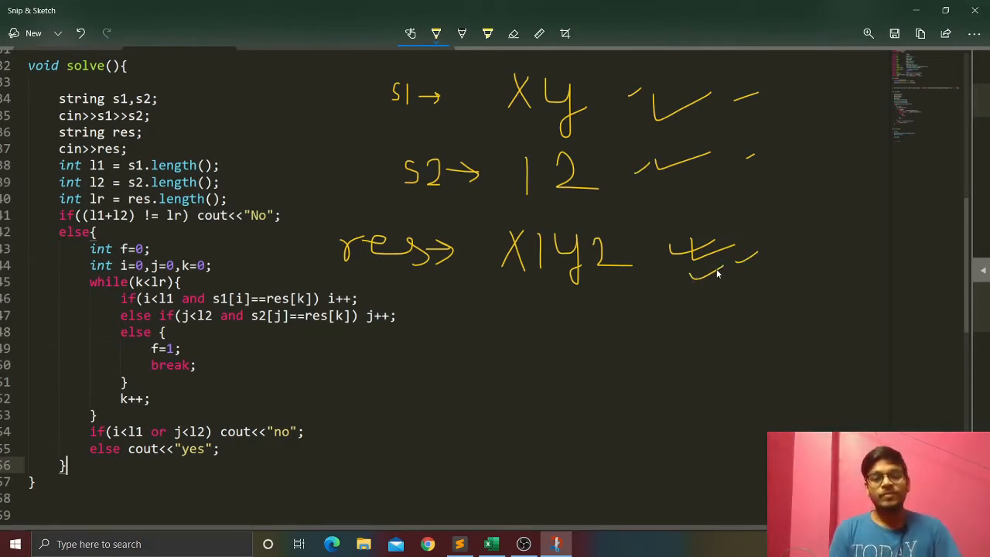
left_click_drag(325, 88, 344, 100)
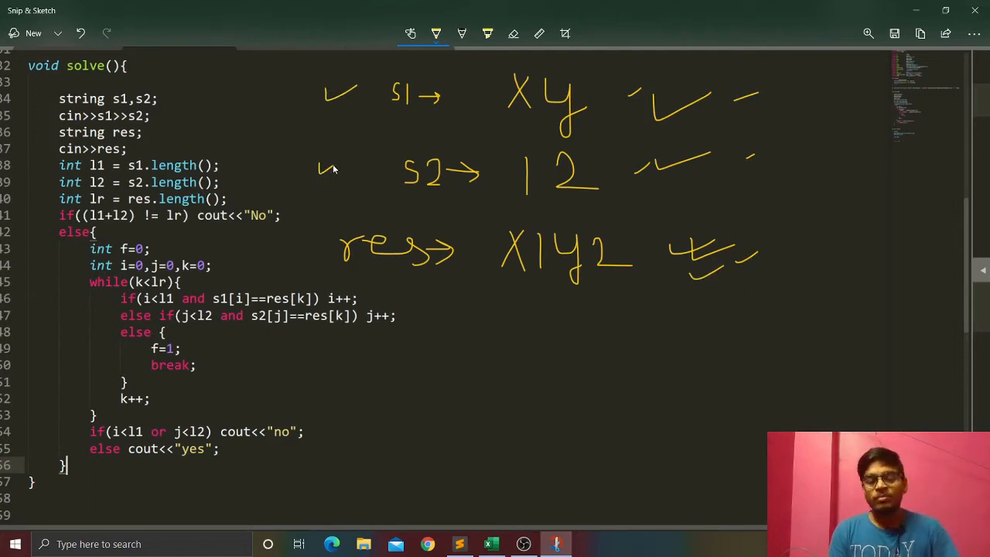
mouse_move(338, 201)
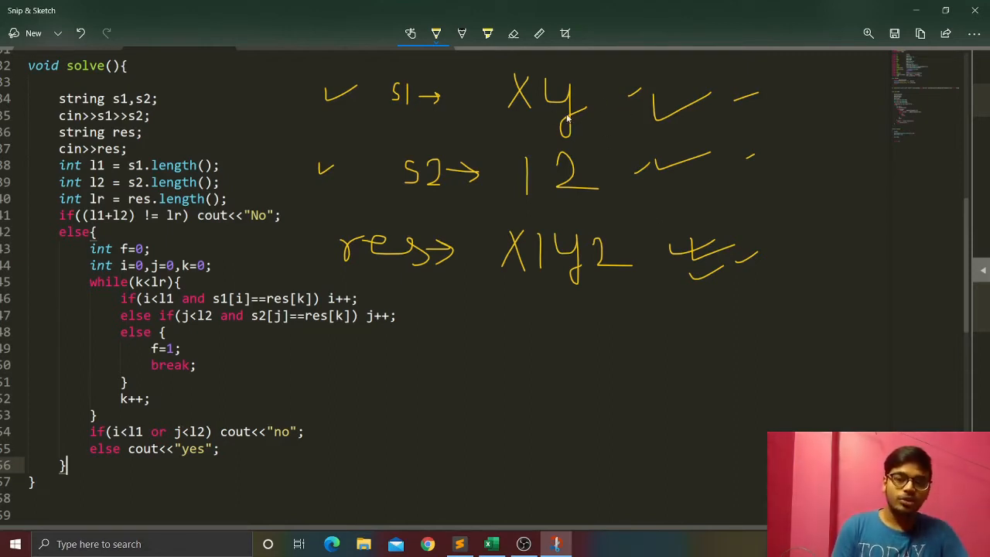
mouse_move(574, 115)
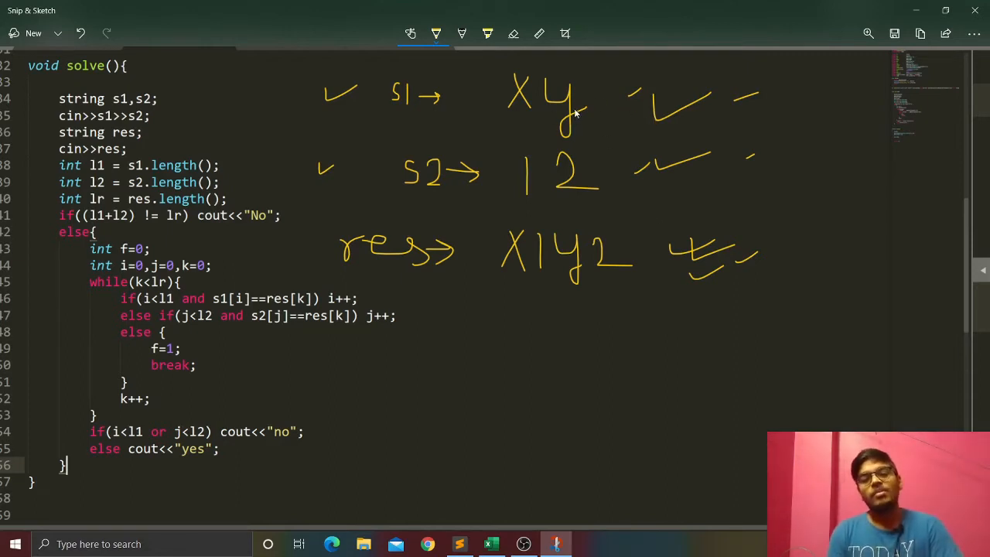
mouse_move(581, 102)
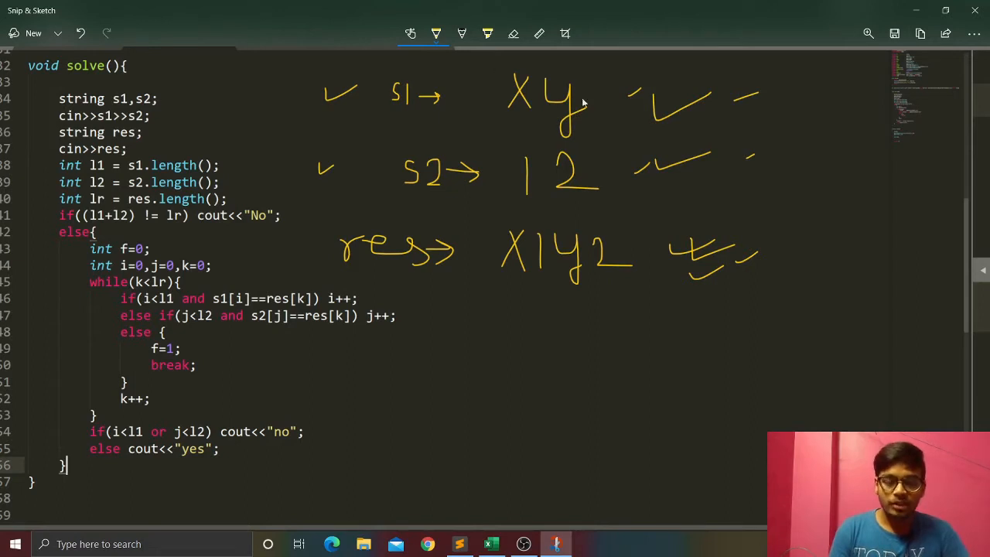
mouse_move(646, 254)
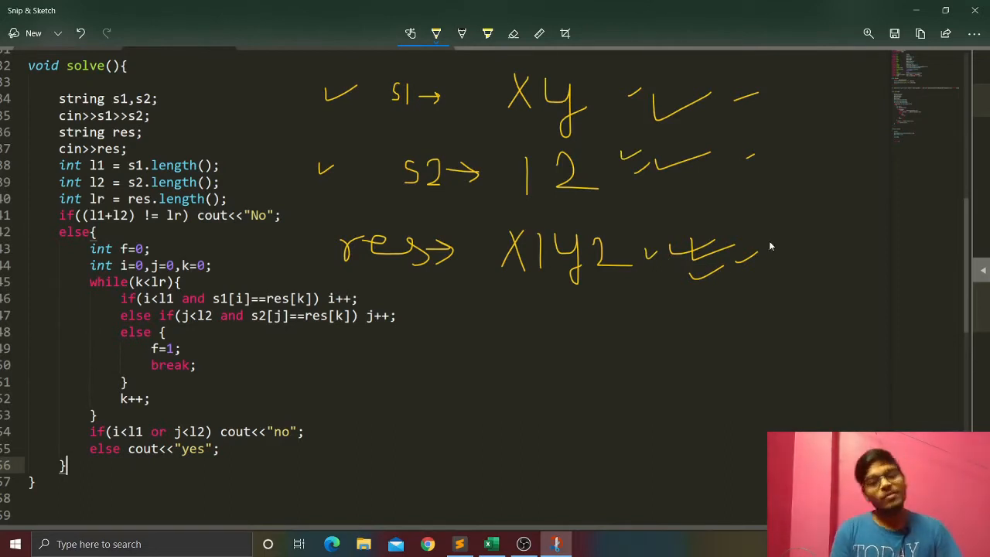
Tick the end of res and draw four up-arrows under the res string's characters.
left_click_drag(770, 244, 801, 266)
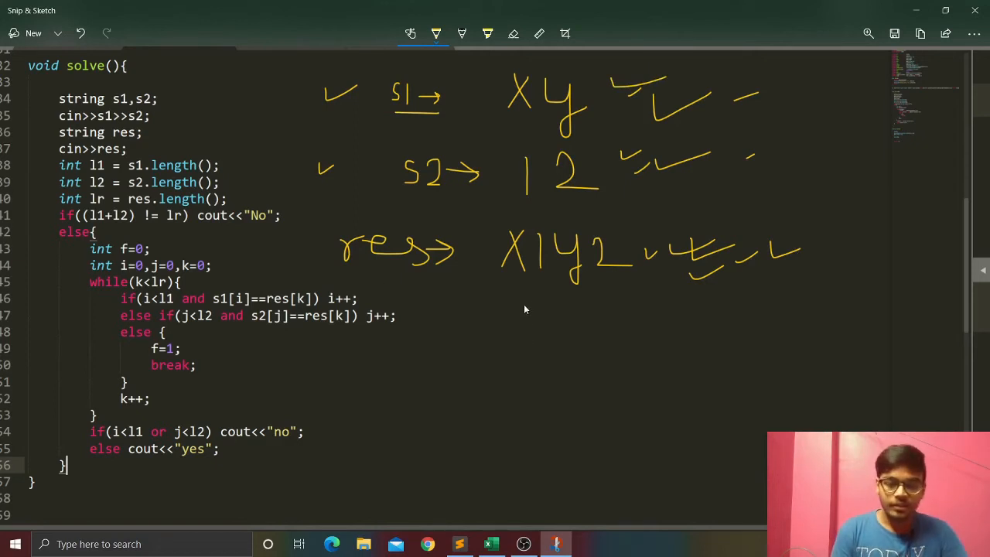
left_click_drag(514, 310, 529, 294)
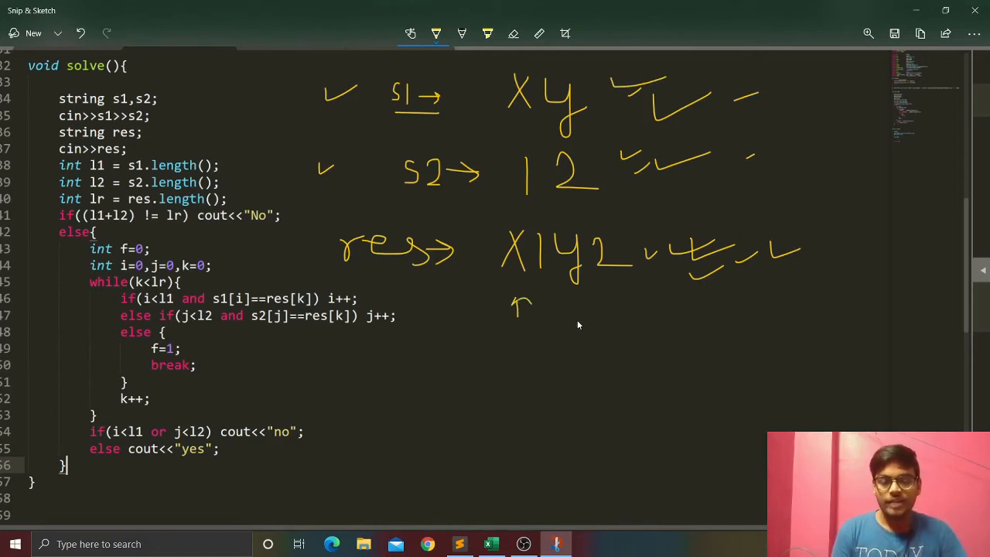
left_click_drag(575, 317, 580, 300)
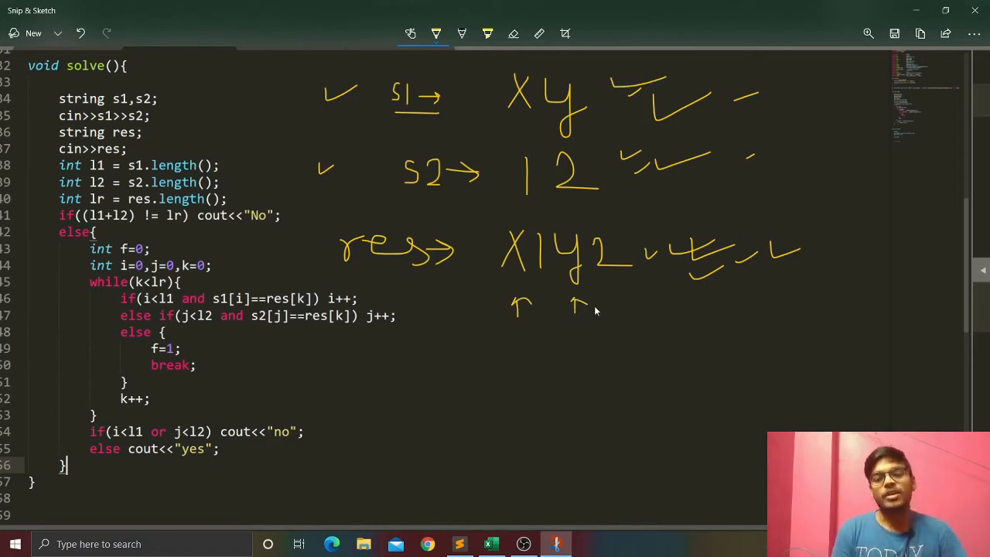
mouse_move(667, 188)
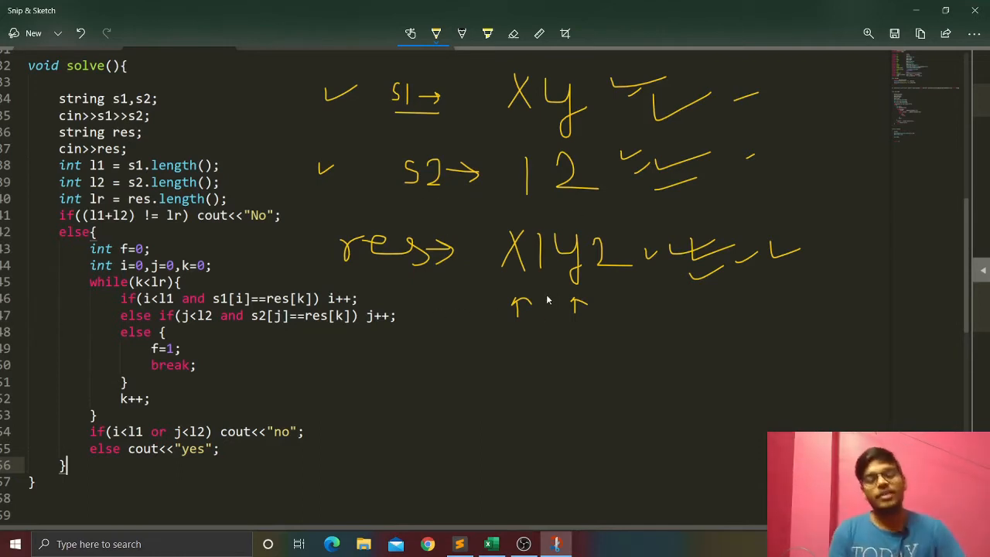
left_click_drag(541, 309, 549, 293)
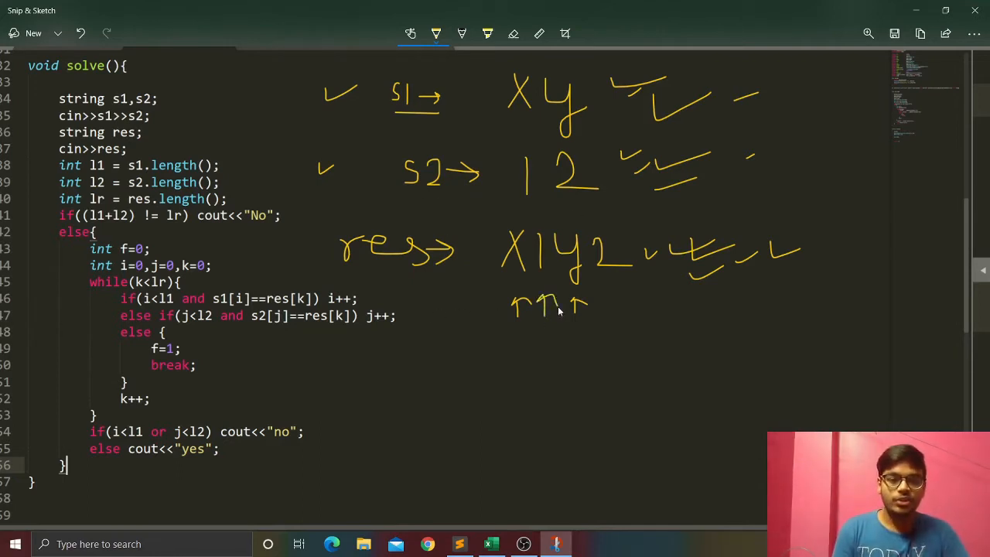
left_click_drag(610, 312, 615, 297)
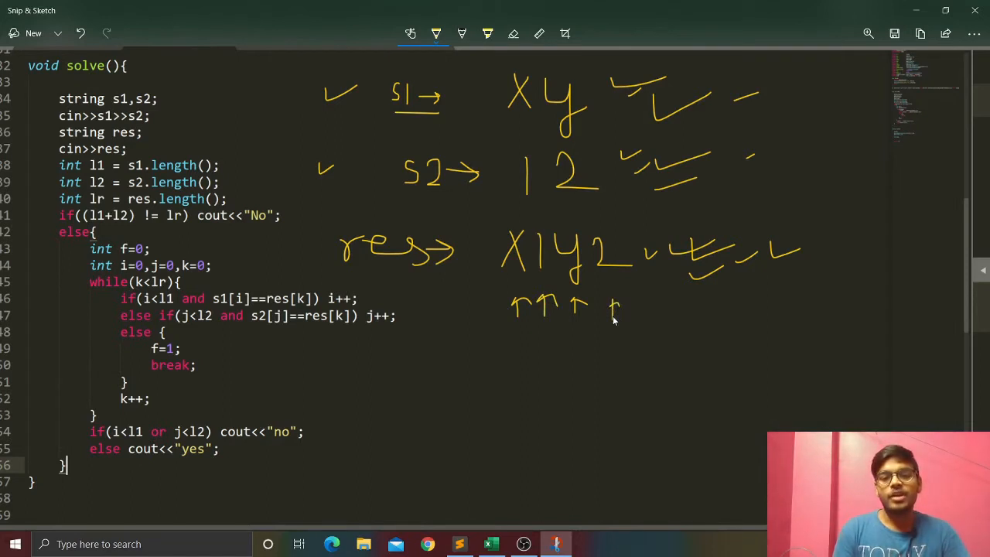
mouse_move(447, 353)
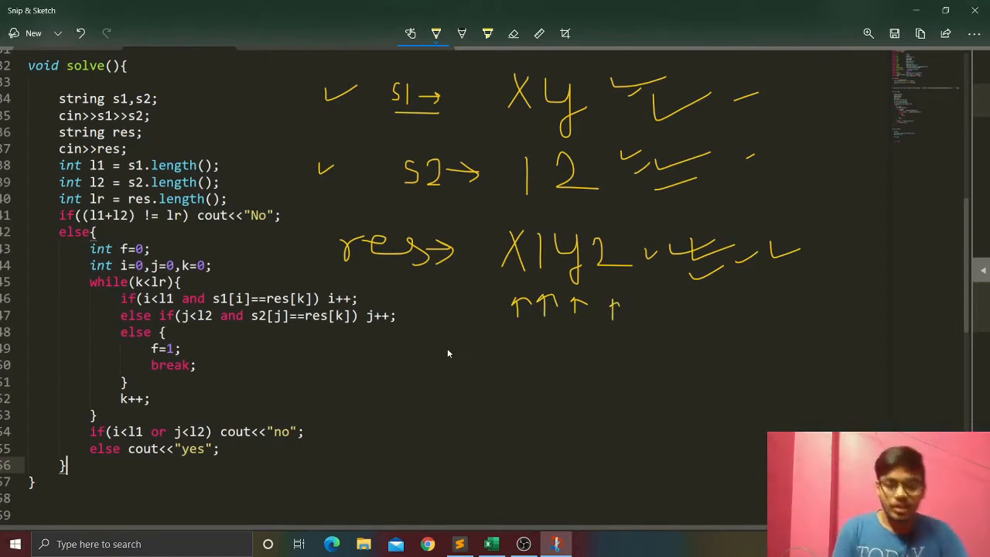
mouse_move(439, 353)
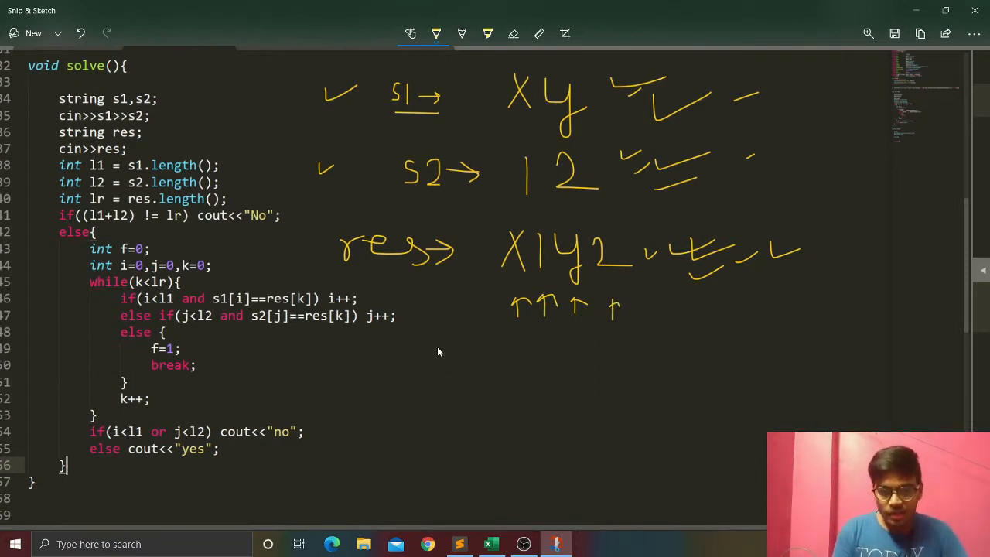
Write the counter-example X21y below res and mark under its 2.
left_click_drag(430, 371, 511, 371)
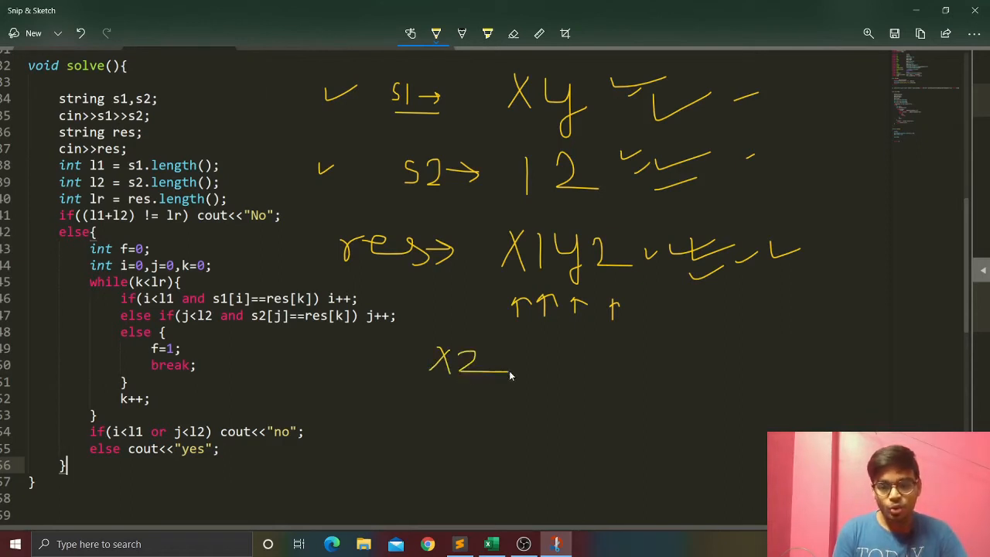
left_click_drag(503, 364, 542, 368)
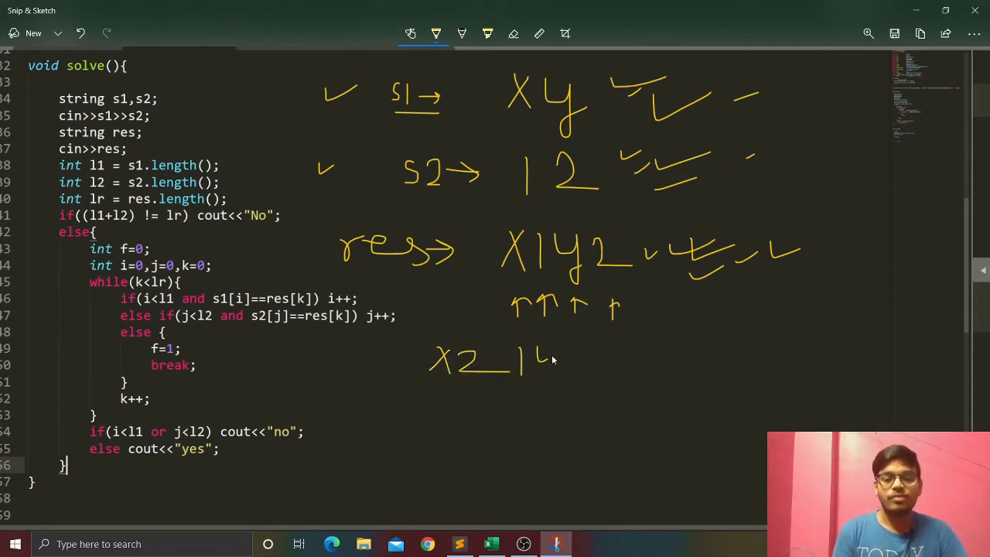
left_click_drag(541, 356, 542, 402)
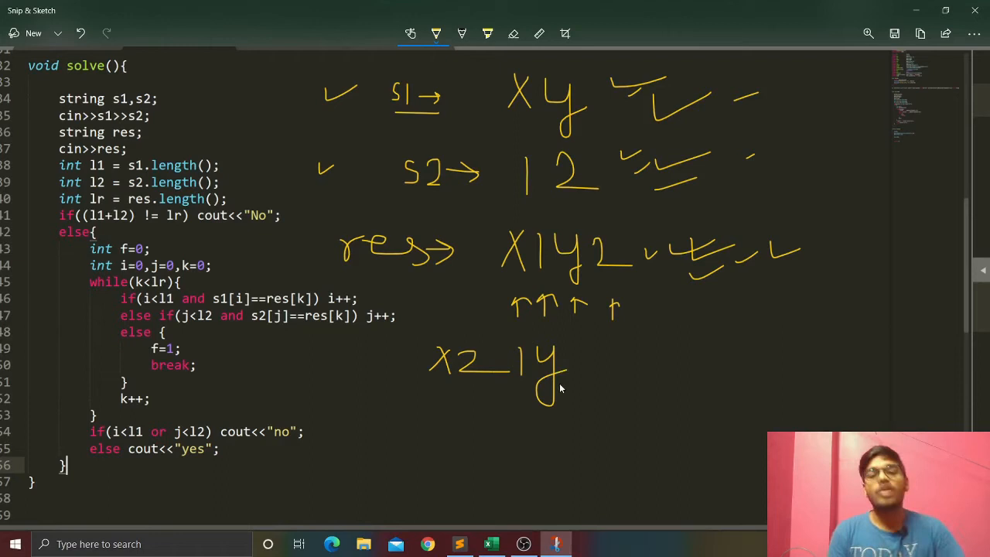
mouse_move(590, 390)
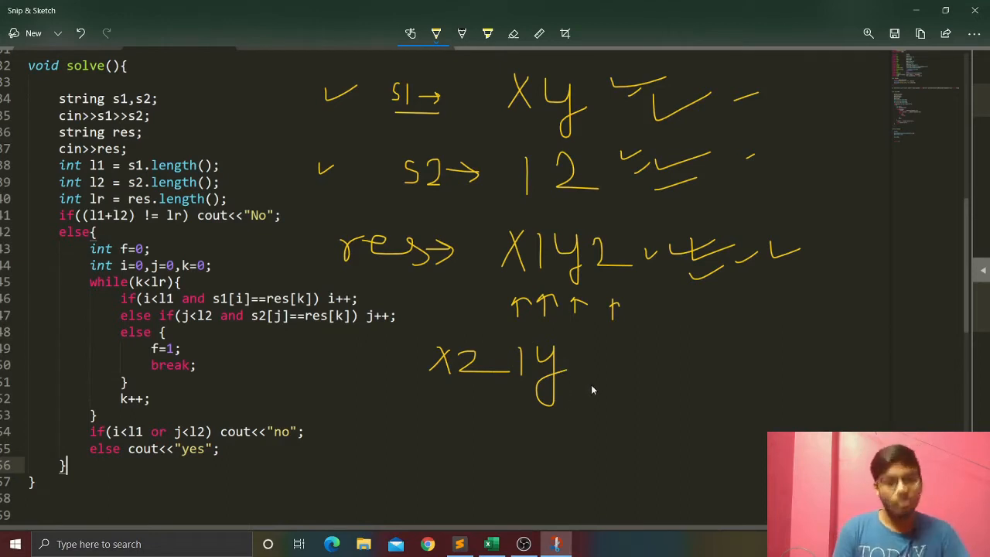
left_click_drag(353, 183, 374, 170)
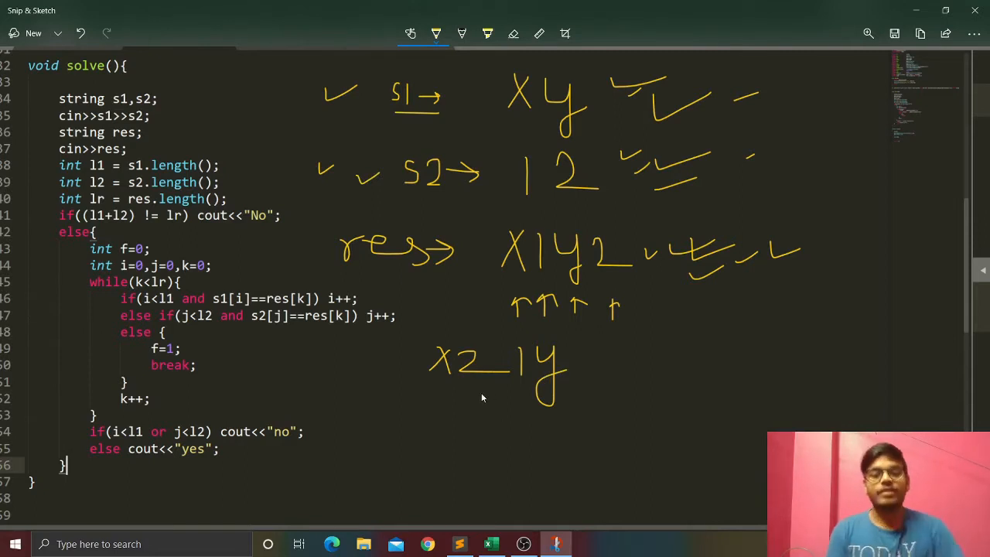
left_click_drag(476, 386, 498, 399)
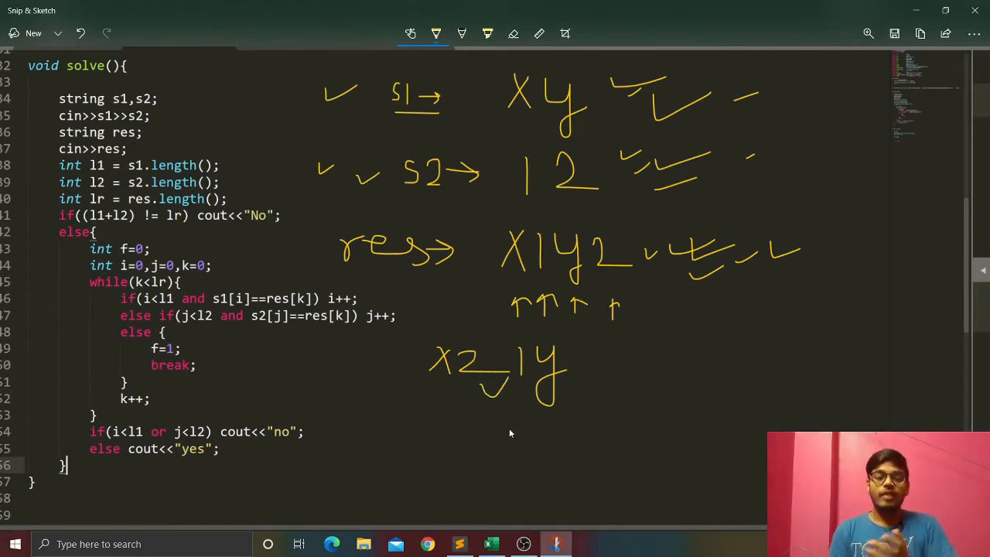
mouse_move(504, 443)
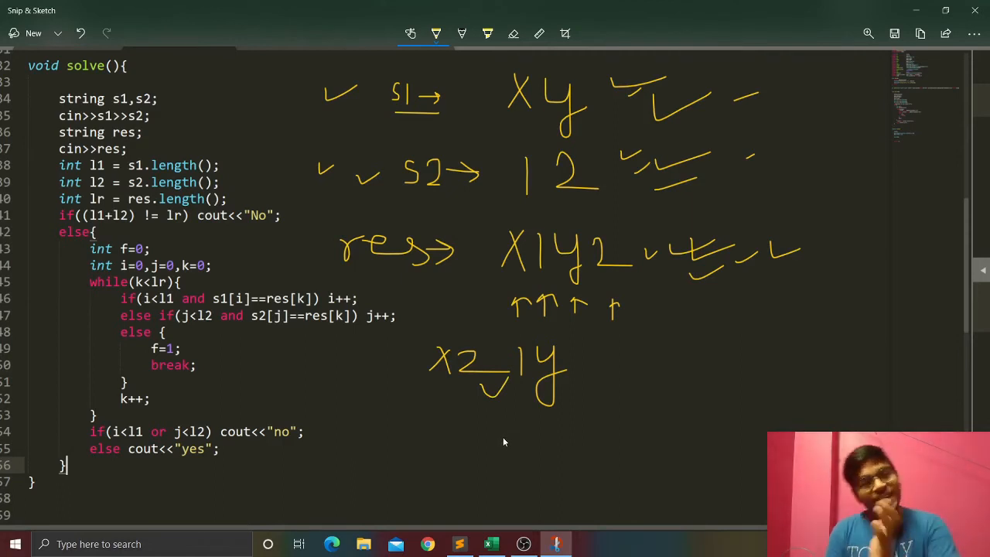
mouse_move(499, 443)
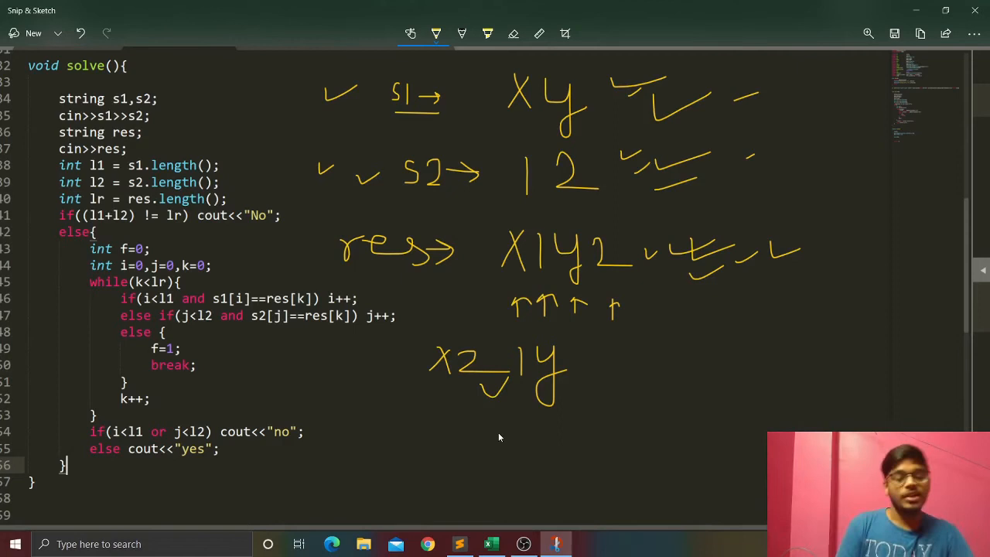
mouse_move(539, 365)
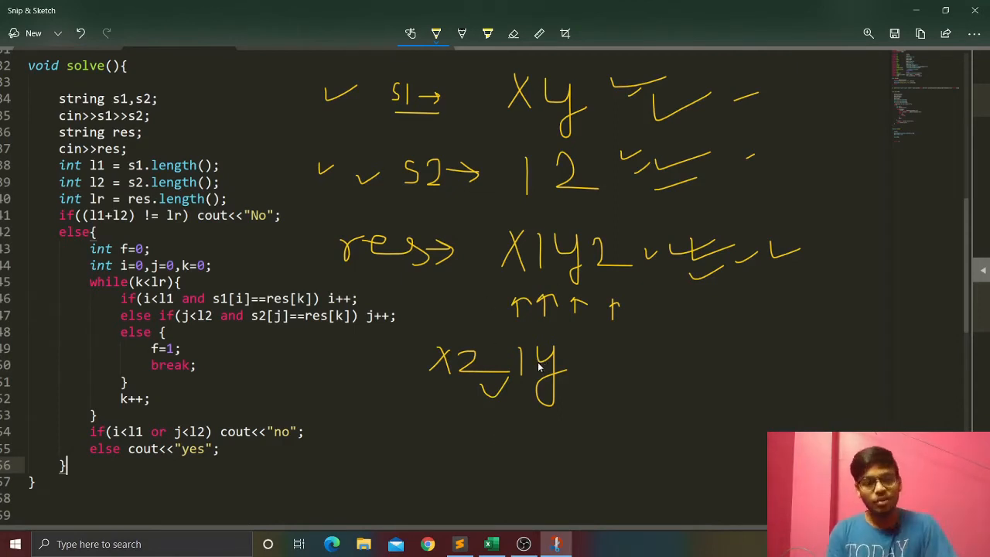
mouse_move(518, 393)
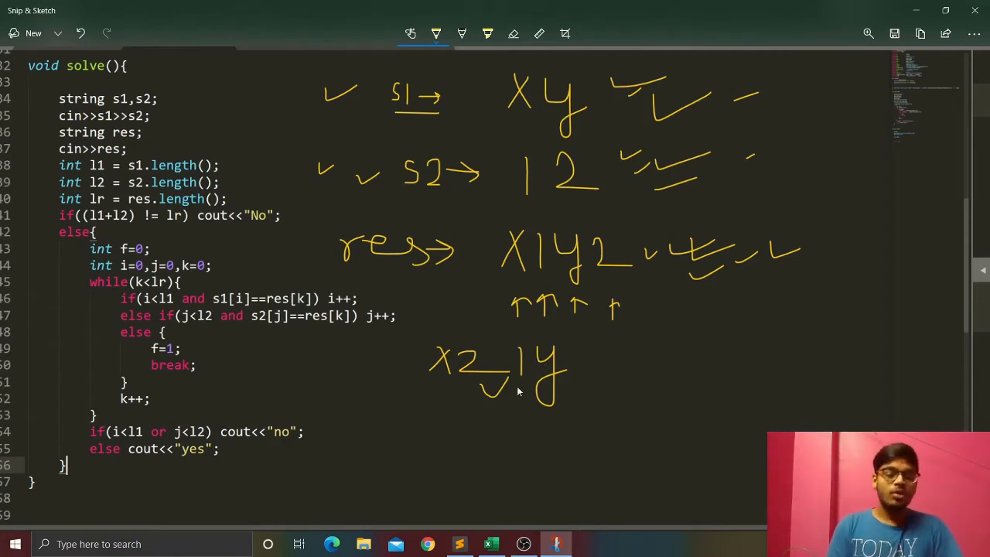
mouse_move(364, 412)
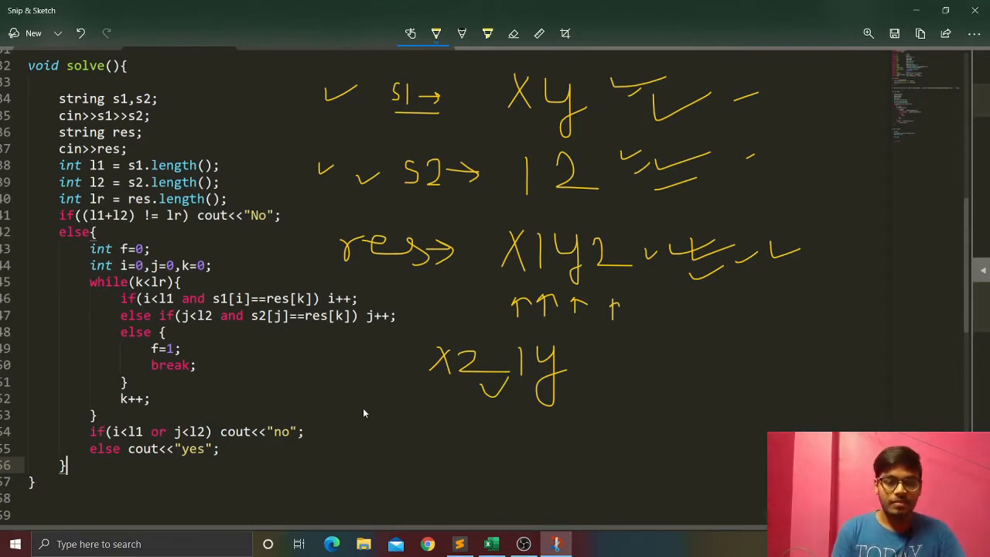
Write a second counter-example y2x1 with a down-arrow by x21y and an up-arrow under its x.
left_click_drag(363, 402, 418, 445)
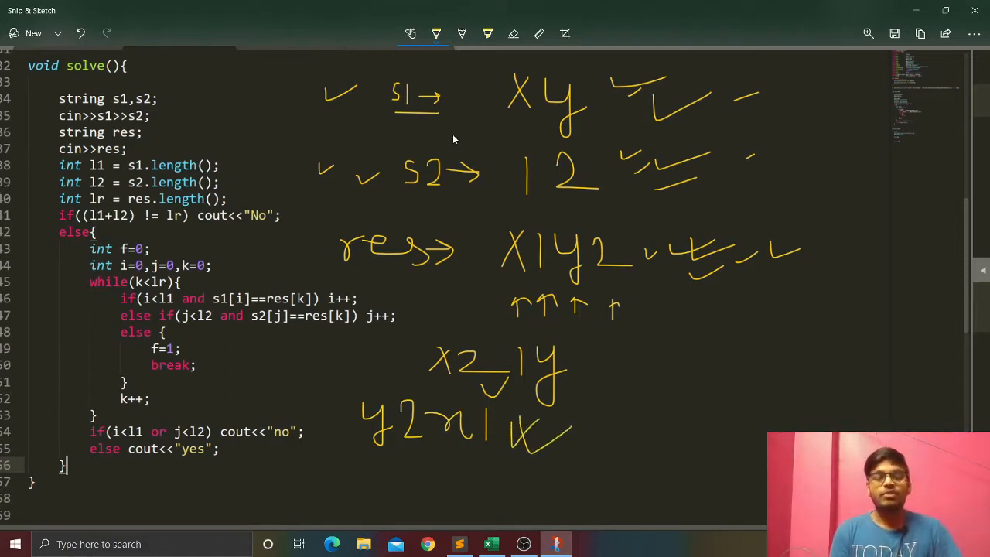
mouse_move(464, 115)
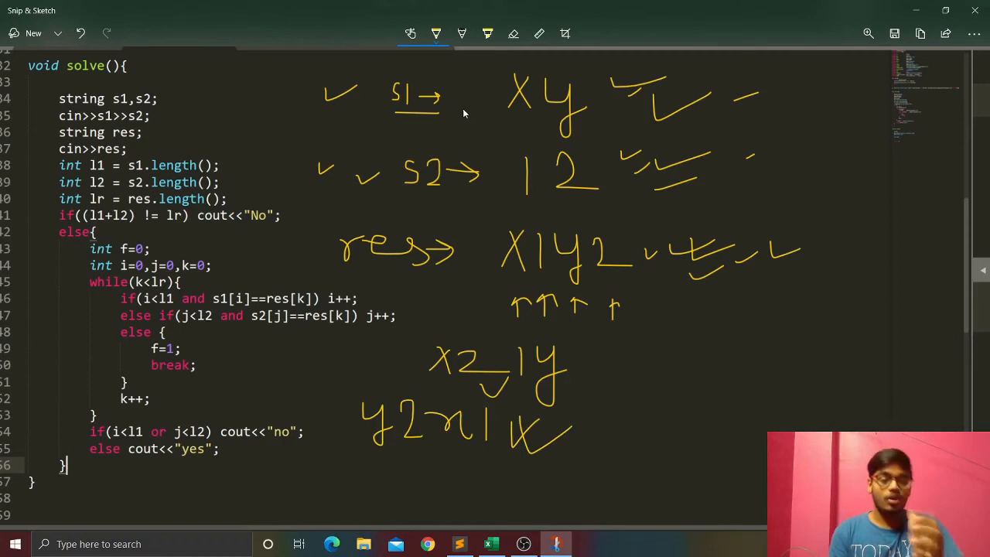
mouse_move(399, 481)
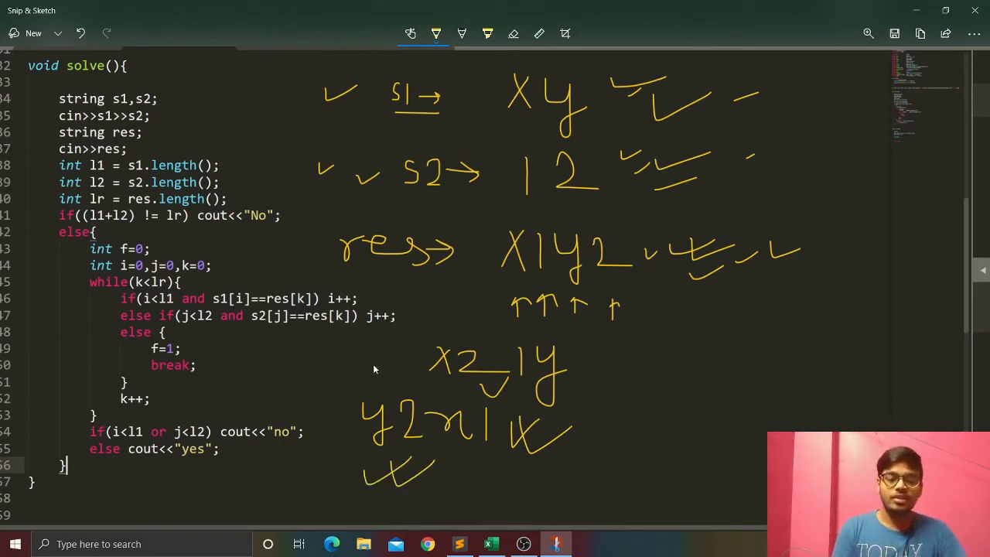
left_click_drag(379, 364, 379, 394)
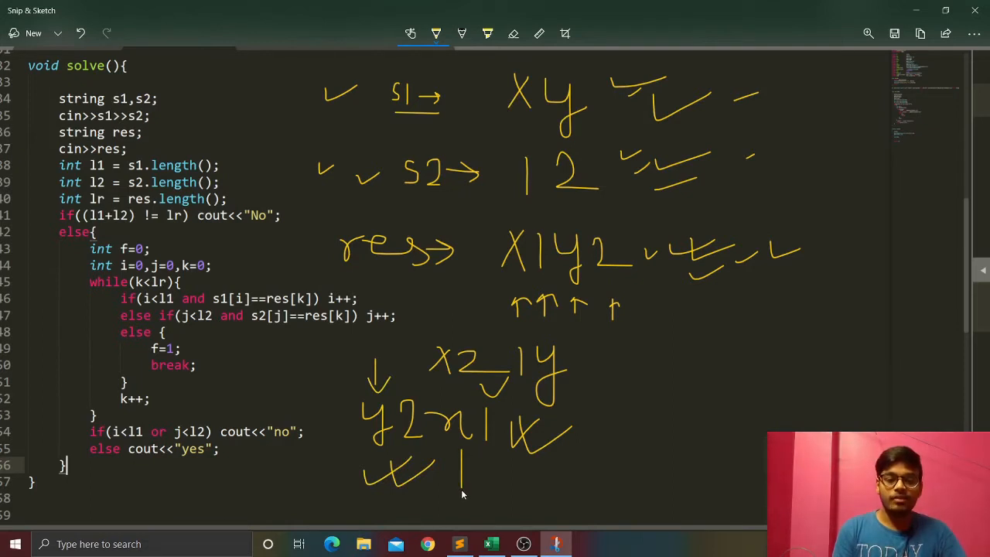
left_click_drag(461, 492, 464, 449)
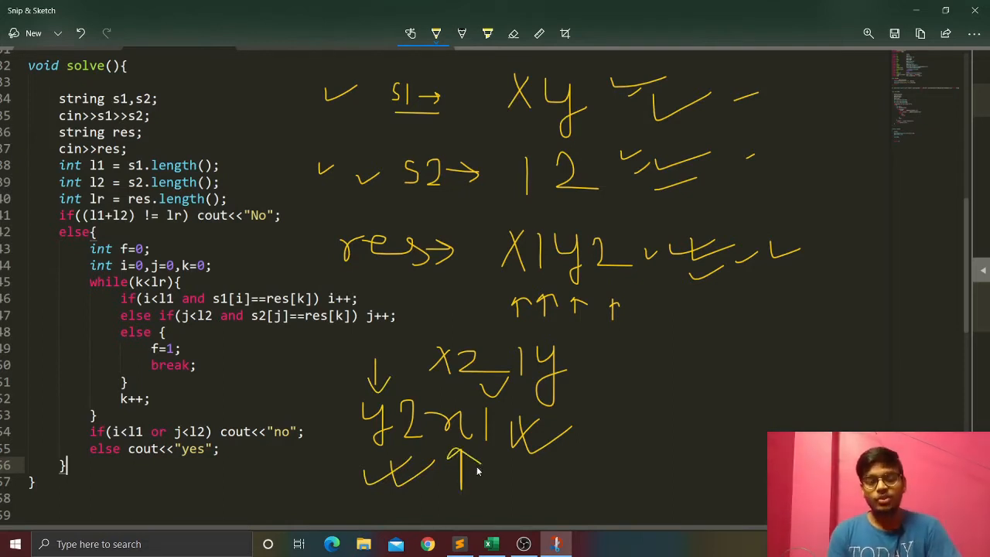
mouse_move(424, 368)
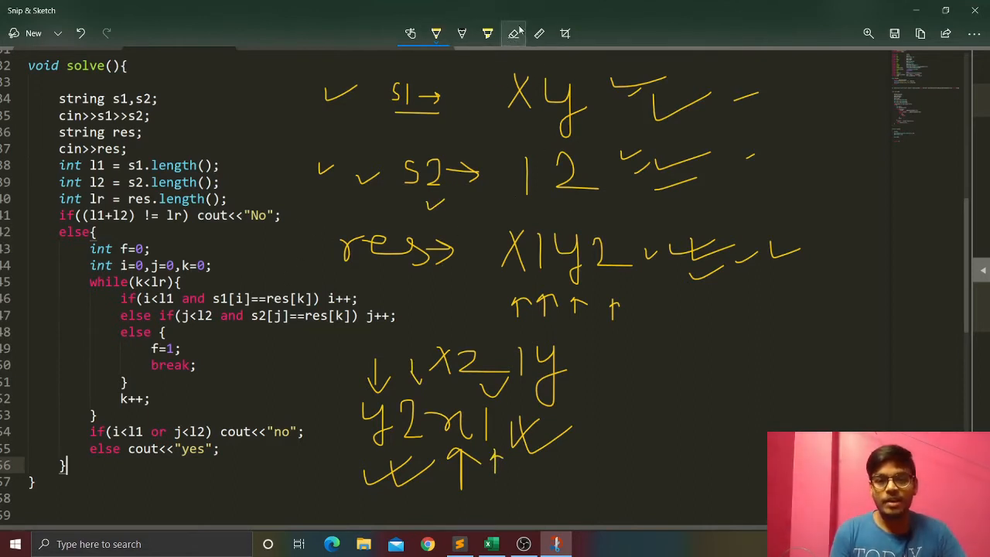
Erase the counter-examples and old res ink, then rewrite res as X1y2 with the pen.
left_click(513, 34)
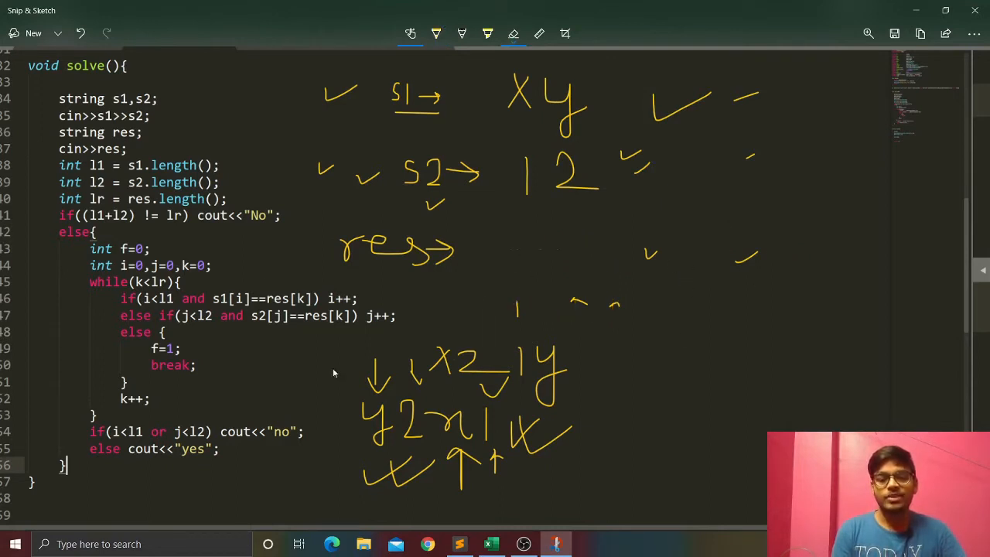
left_click(514, 34)
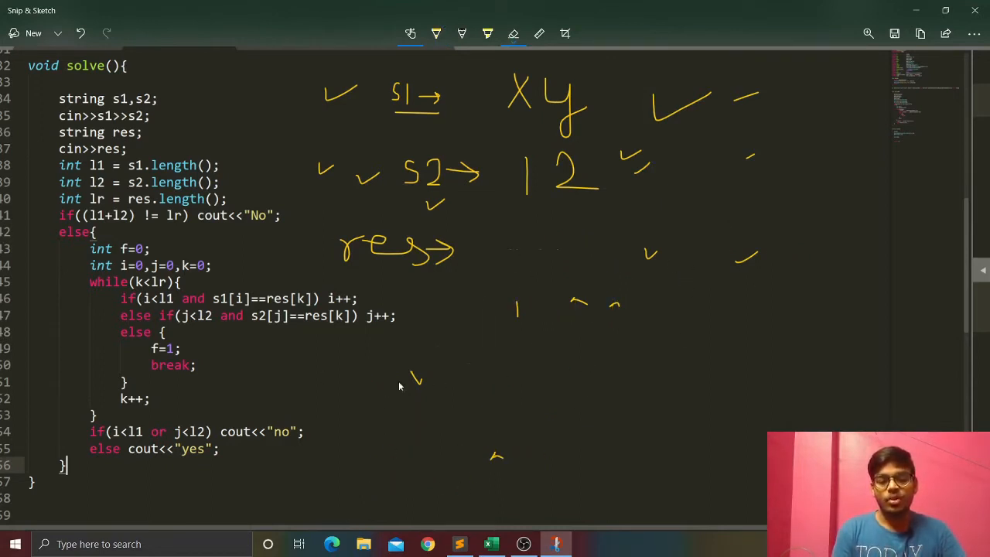
left_click(436, 34)
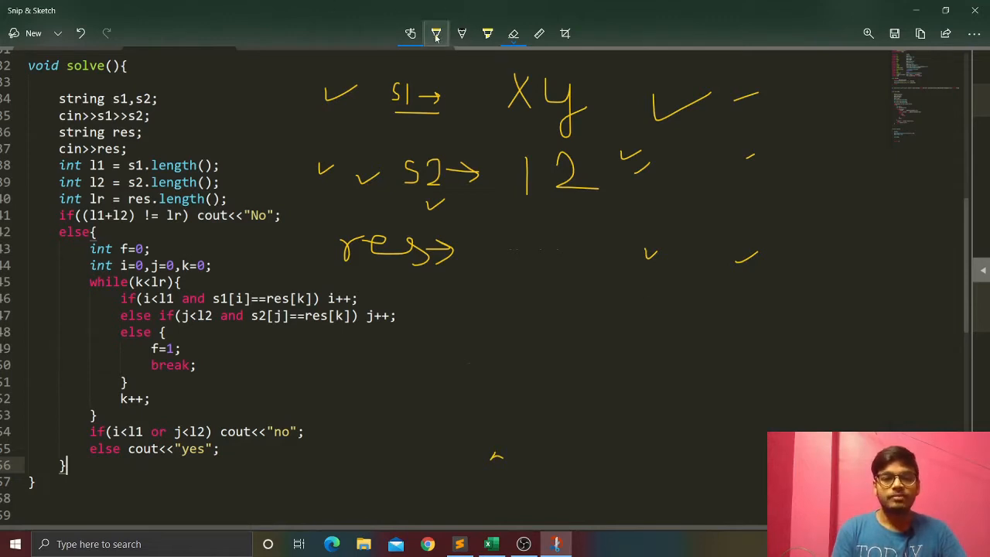
left_click_drag(482, 229, 513, 271)
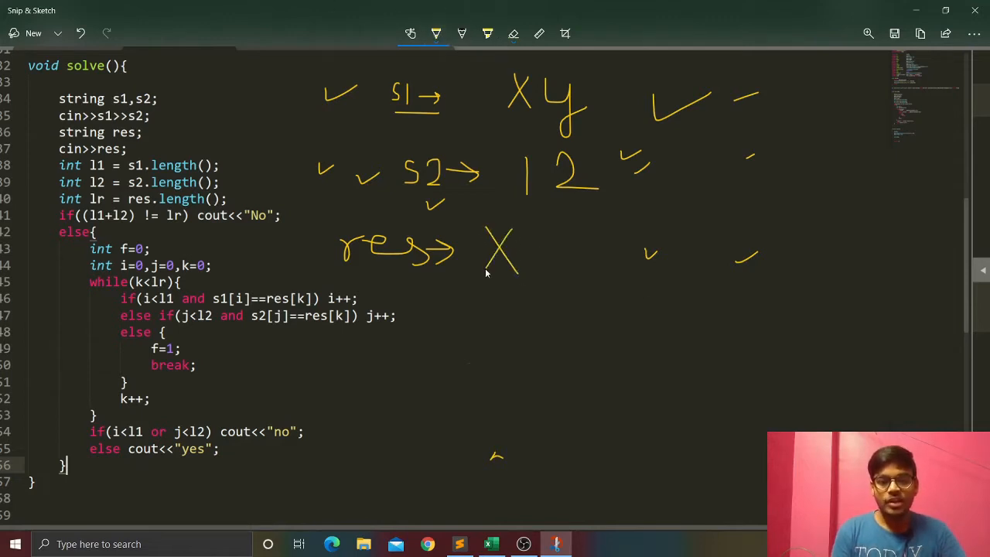
left_click_drag(529, 235, 529, 271)
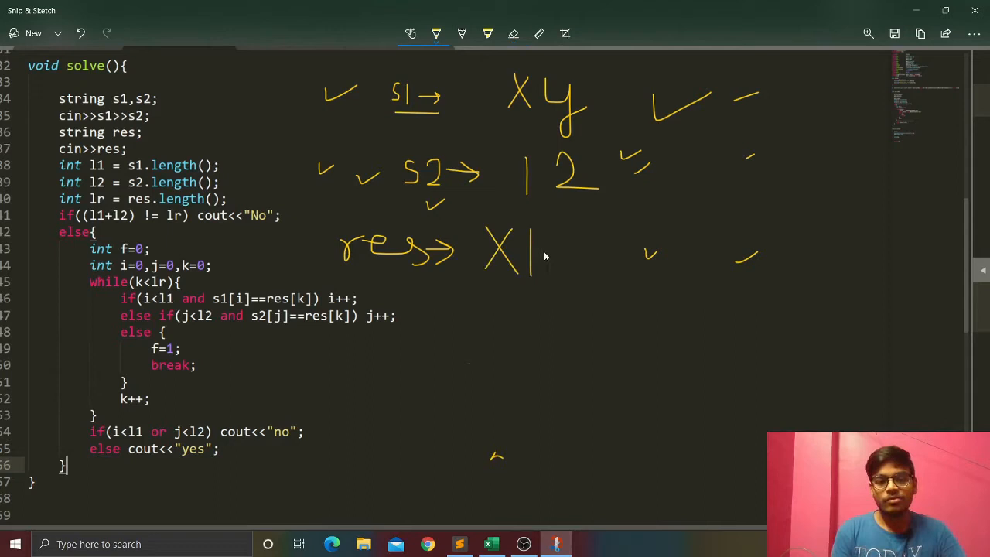
left_click_drag(557, 240, 634, 286)
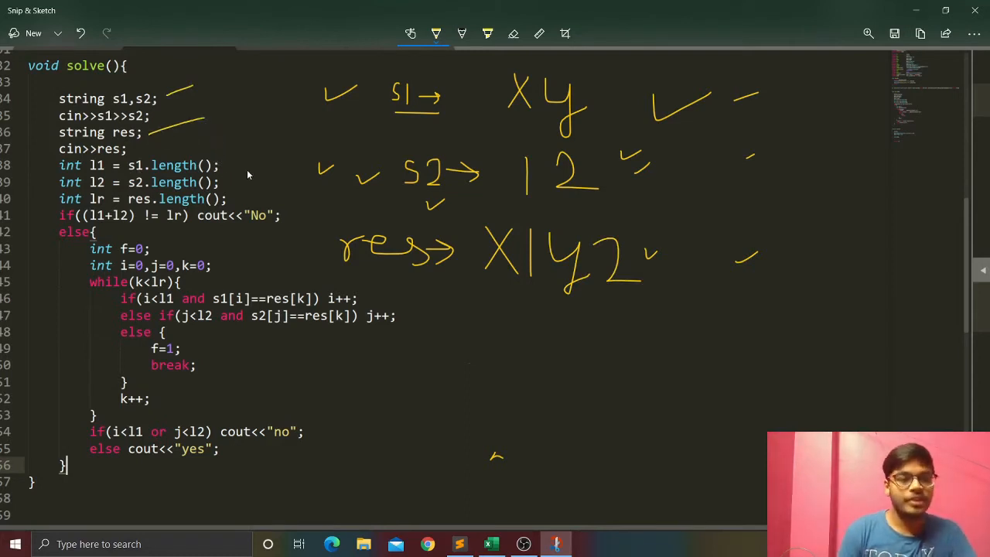
Tick the s1 length line and append a 3 to the handwritten s2 and res values.
left_click_drag(224, 170, 270, 155)
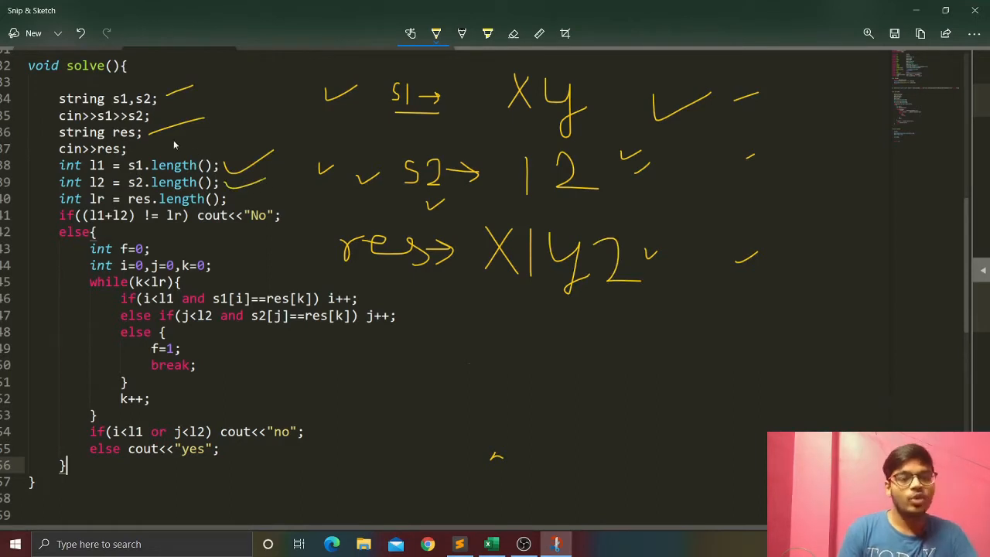
mouse_move(251, 232)
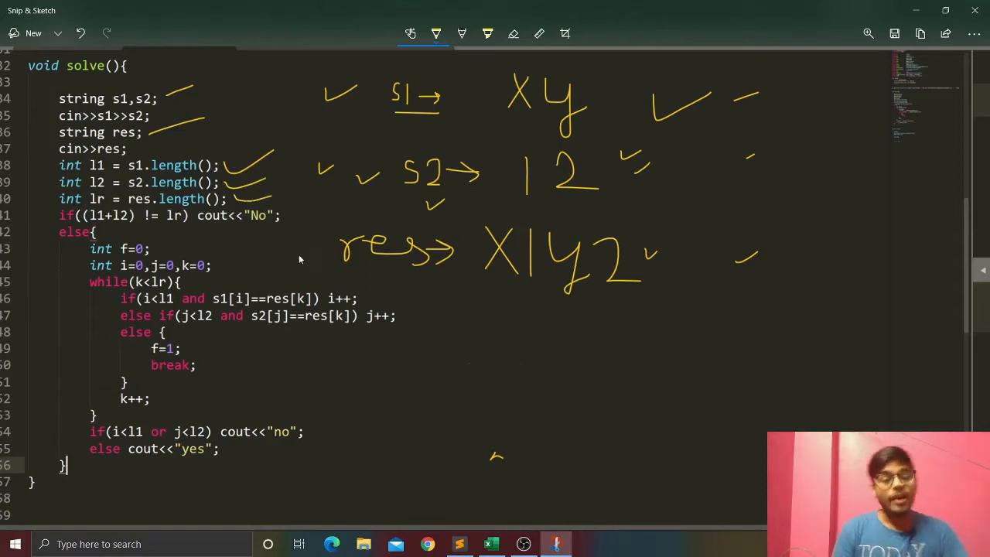
mouse_move(321, 325)
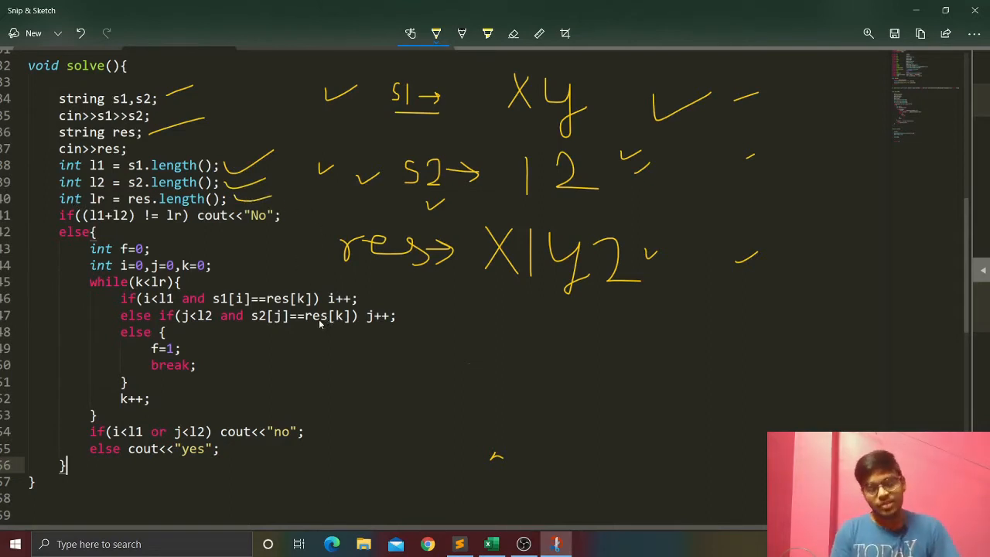
mouse_move(415, 158)
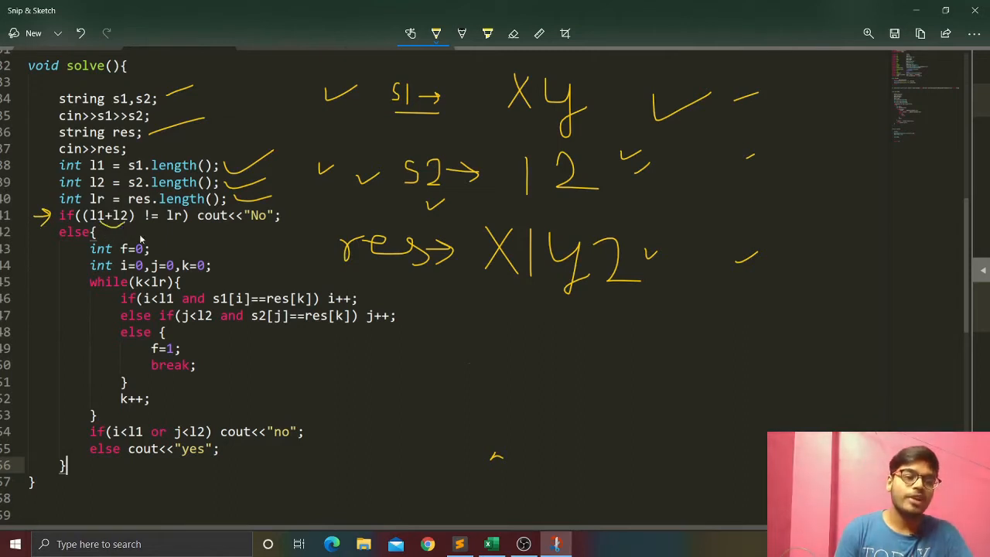
mouse_move(168, 230)
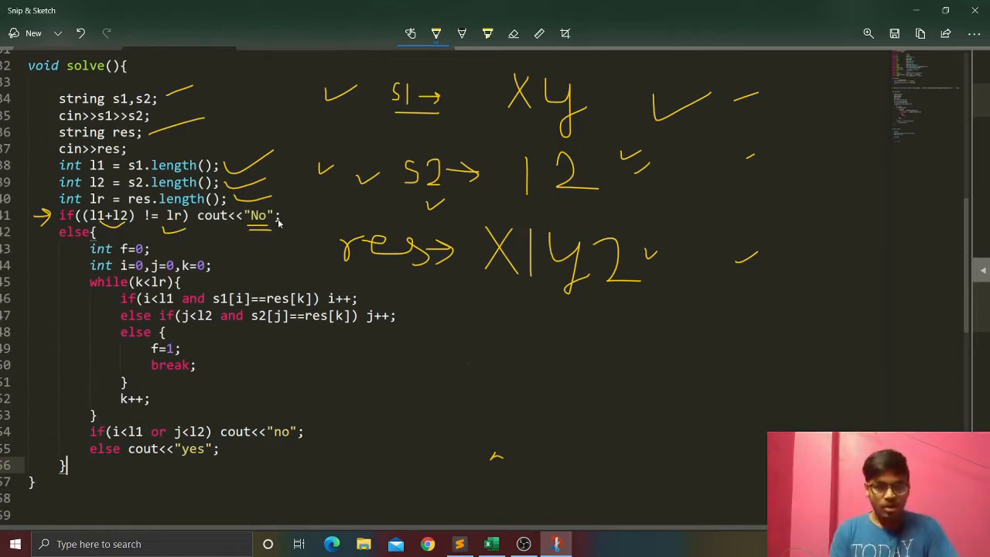
mouse_move(606, 165)
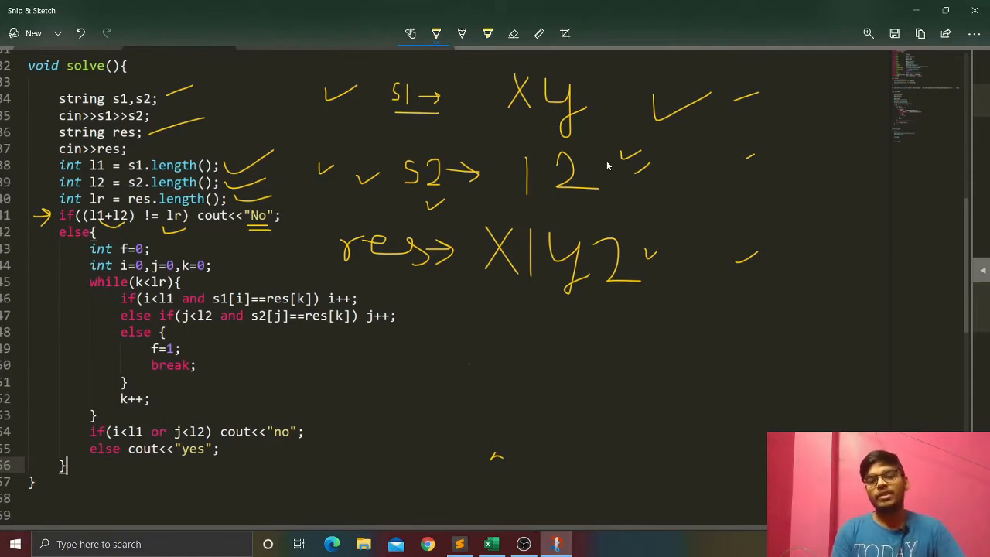
left_click_drag(611, 167, 619, 185)
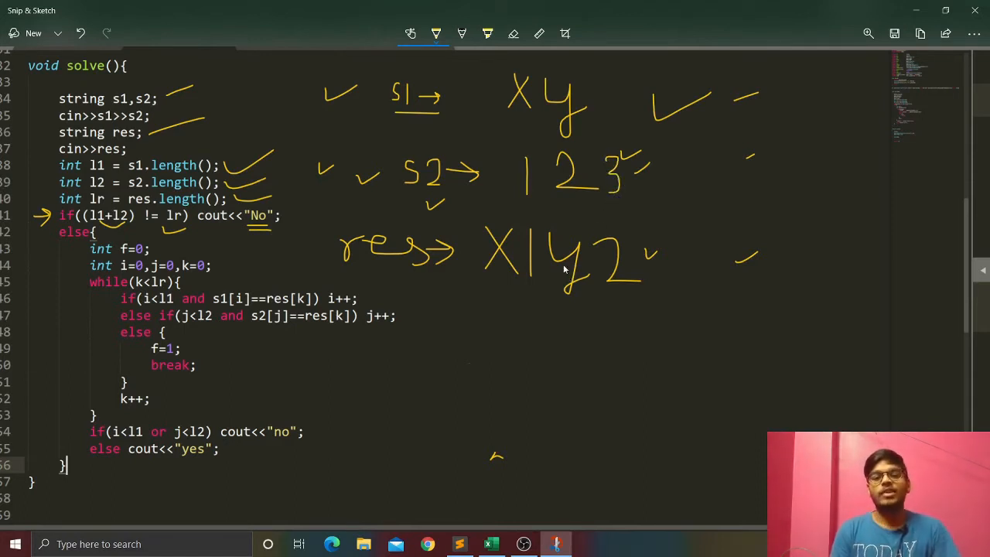
mouse_move(655, 253)
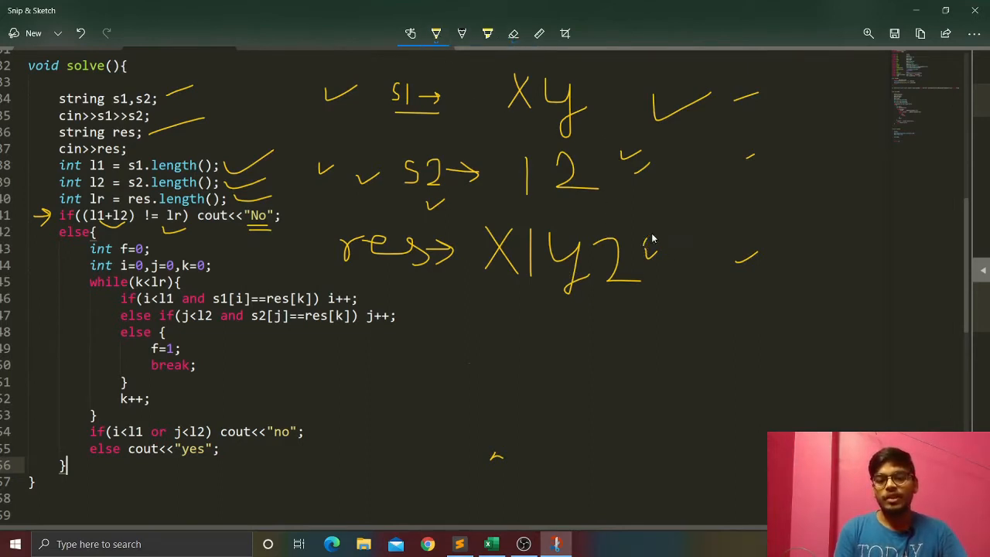
left_click_drag(642, 232, 673, 278)
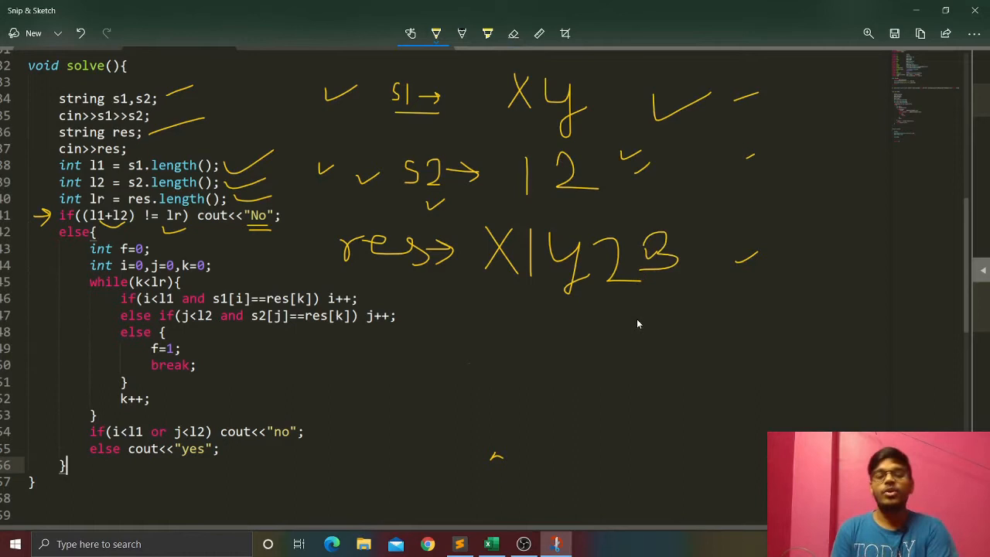
mouse_move(664, 272)
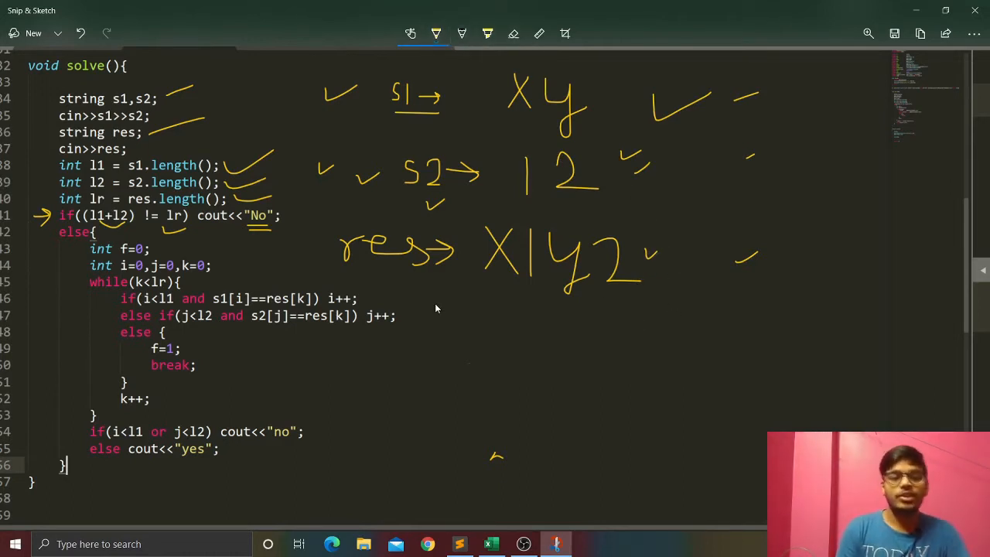
mouse_move(68, 253)
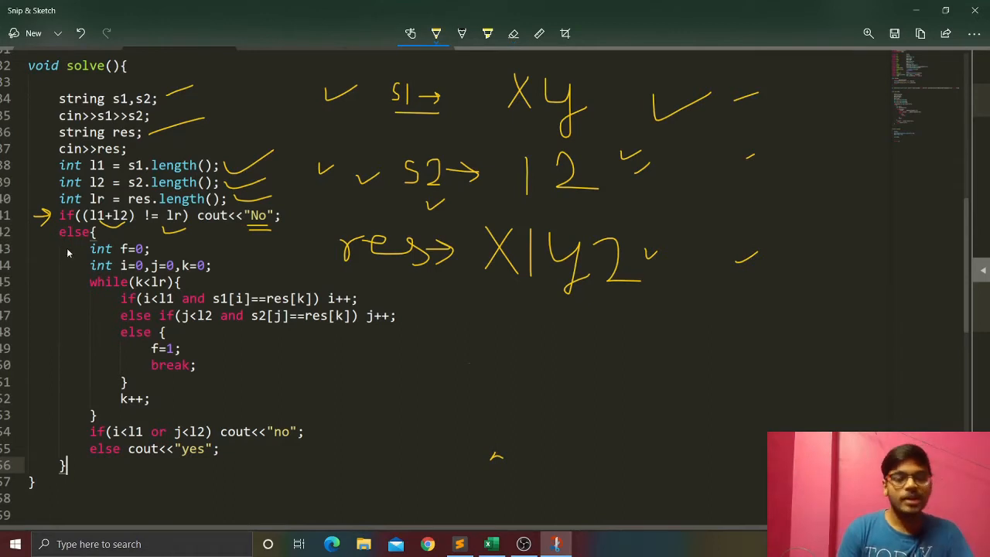
mouse_move(64, 266)
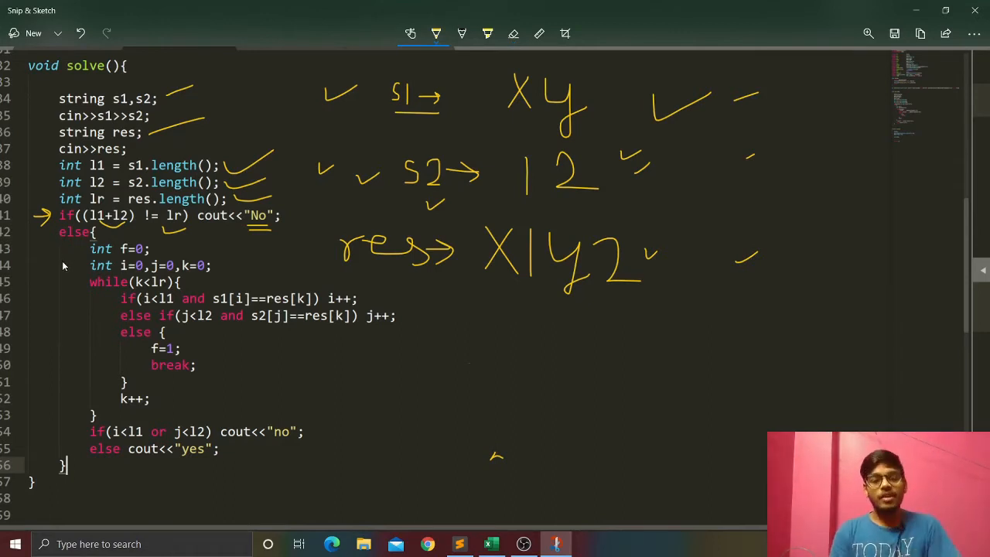
mouse_move(442, 115)
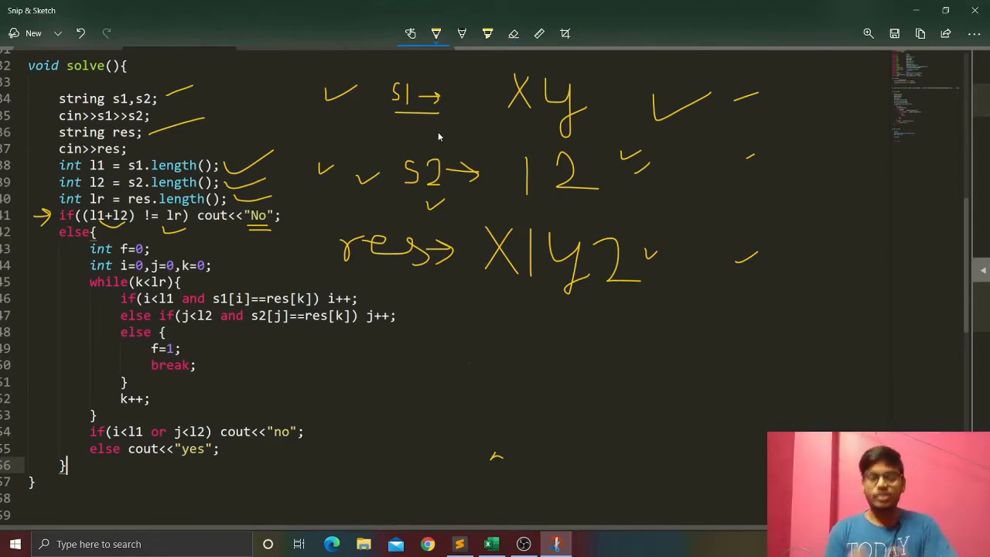
mouse_move(470, 286)
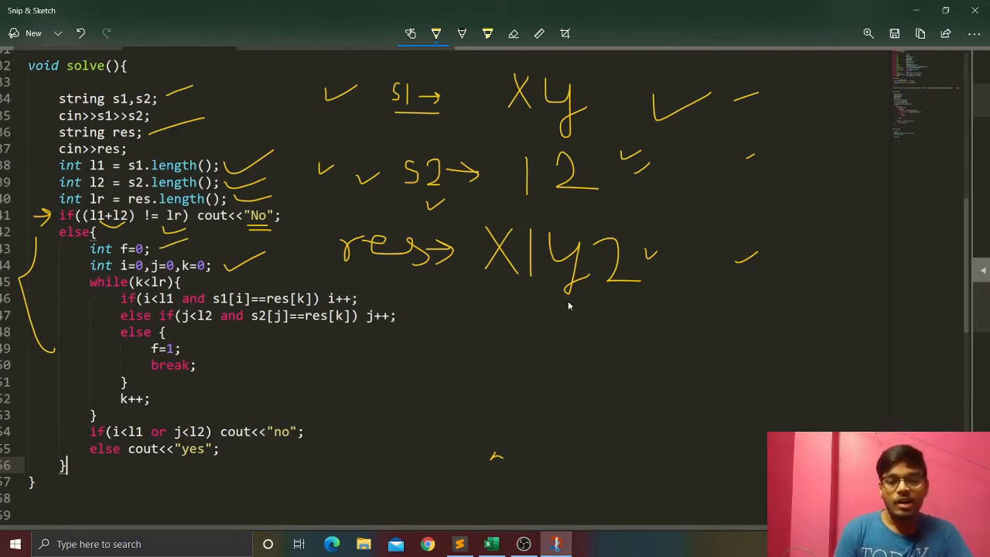
mouse_move(628, 88)
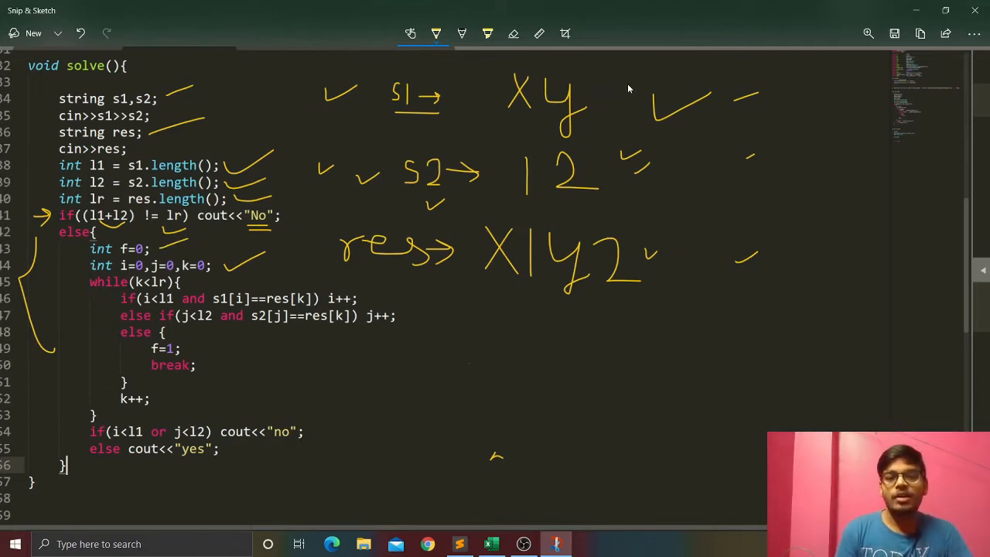
Add check marks beside the example input strings xy and 12.
left_click_drag(591, 105, 626, 92)
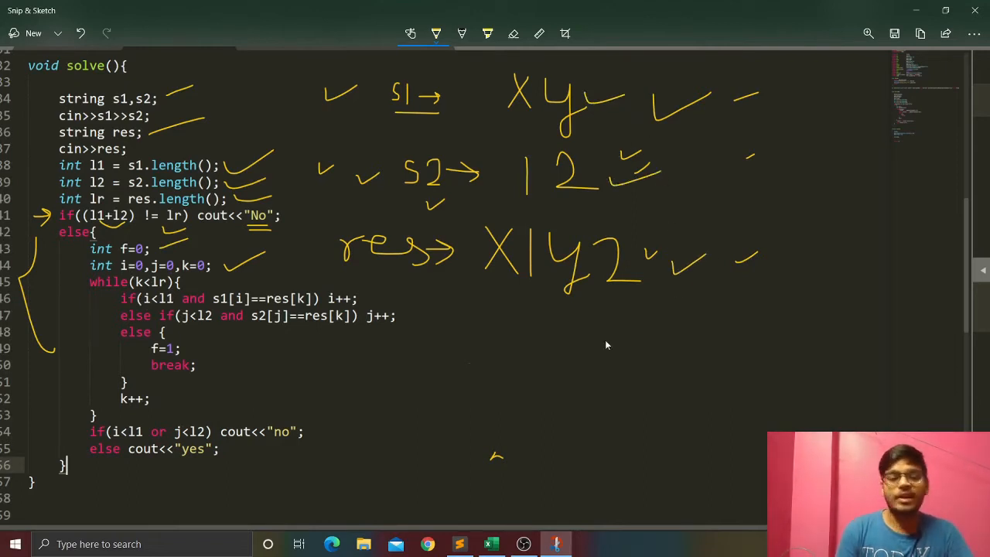
mouse_move(71, 290)
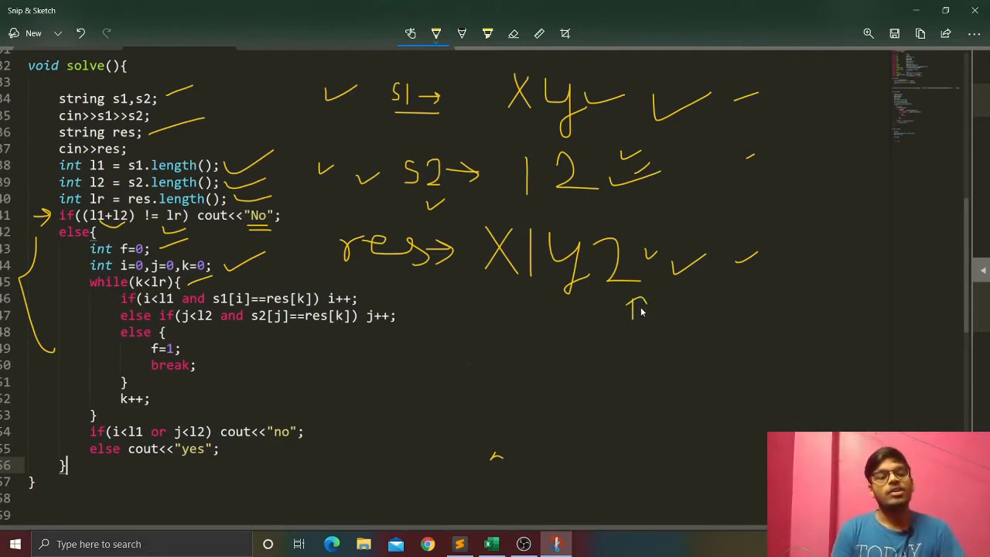
mouse_move(575, 334)
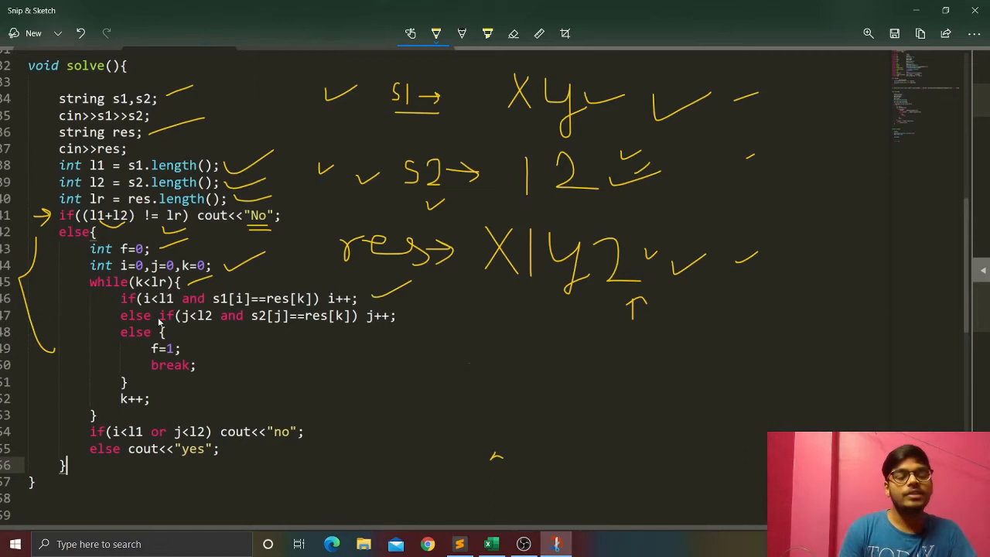
mouse_move(597, 90)
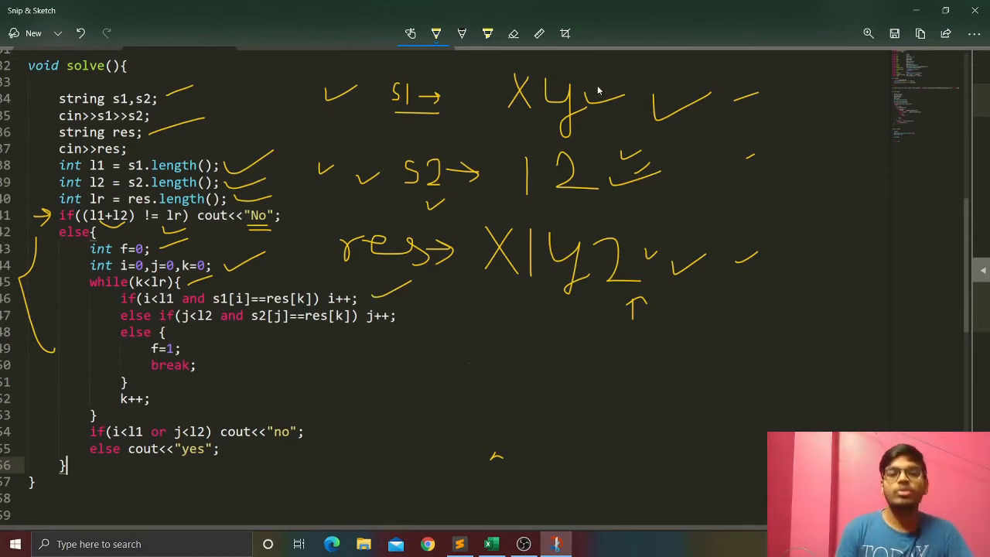
left_click_drag(600, 88, 668, 85)
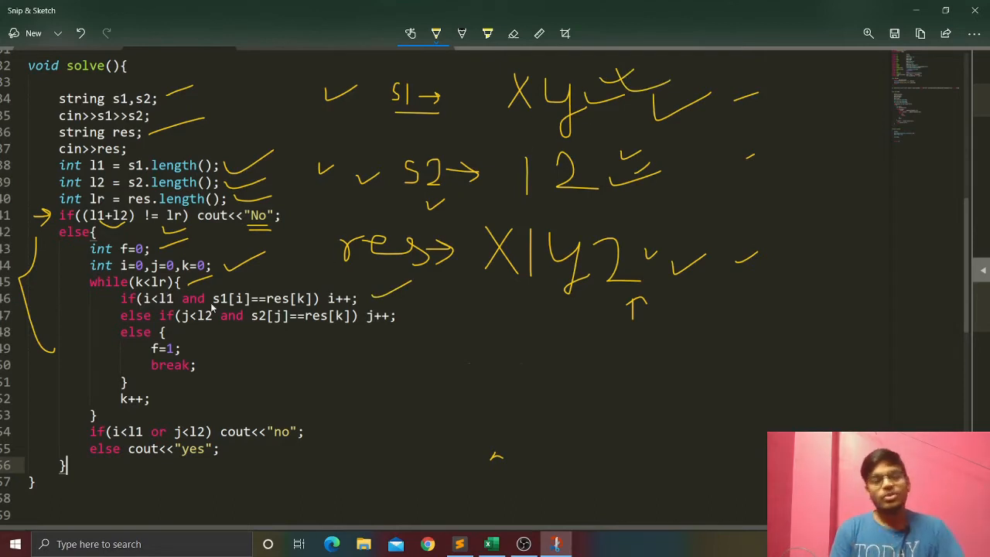
mouse_move(238, 281)
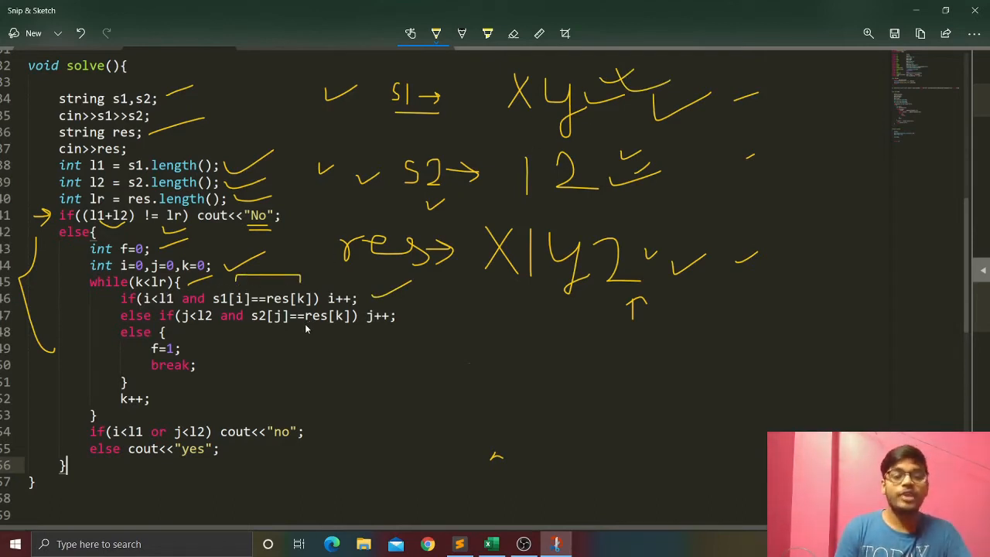
mouse_move(529, 70)
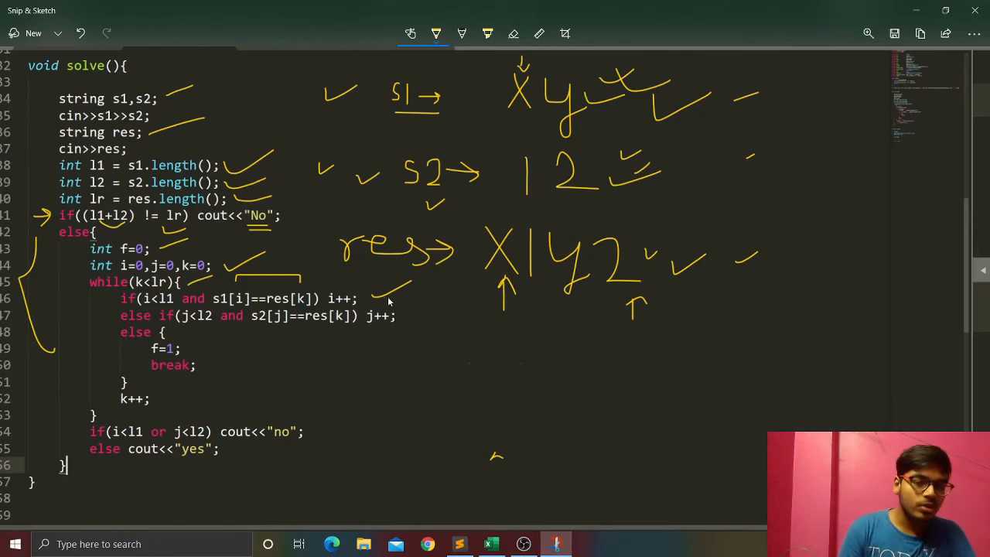
mouse_move(514, 114)
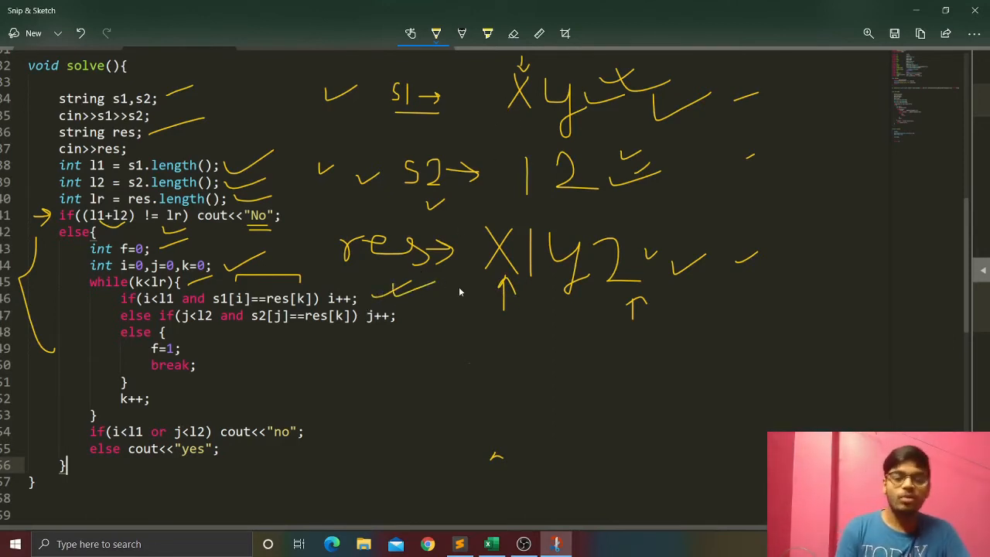
mouse_move(146, 318)
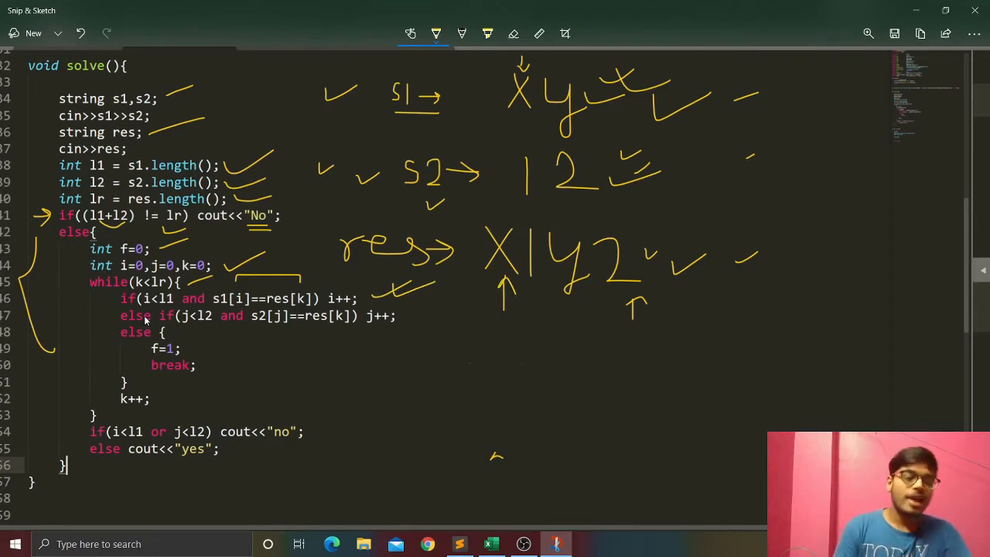
mouse_move(225, 315)
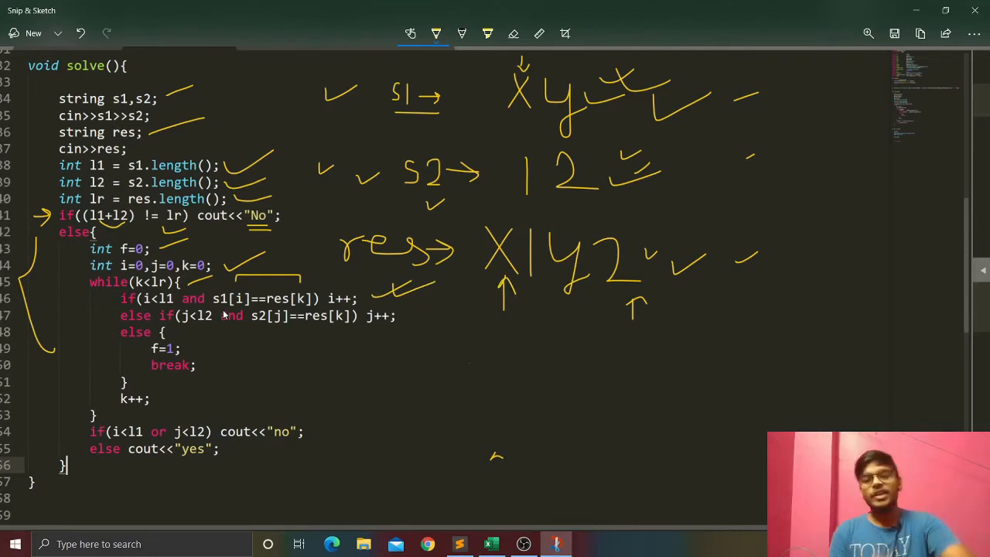
mouse_move(201, 359)
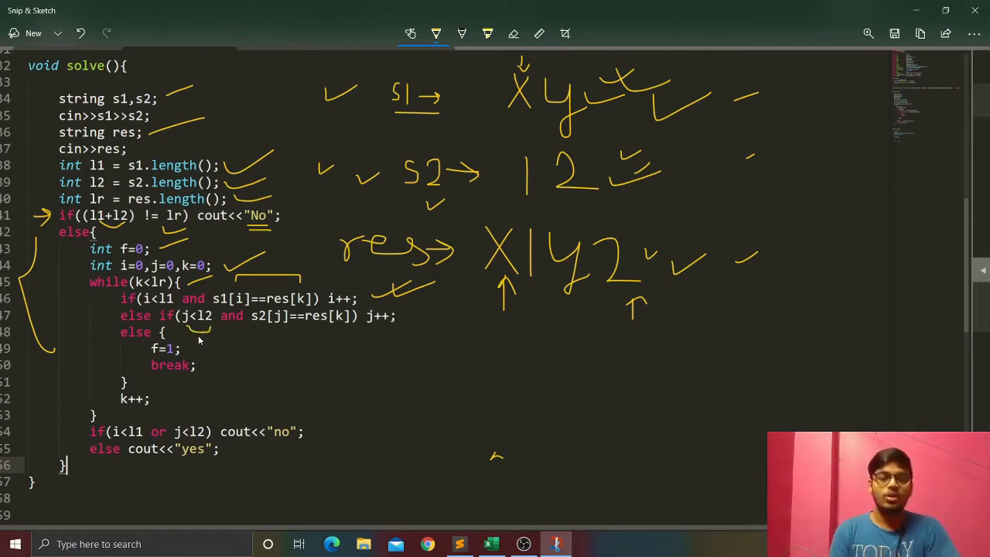
mouse_move(246, 354)
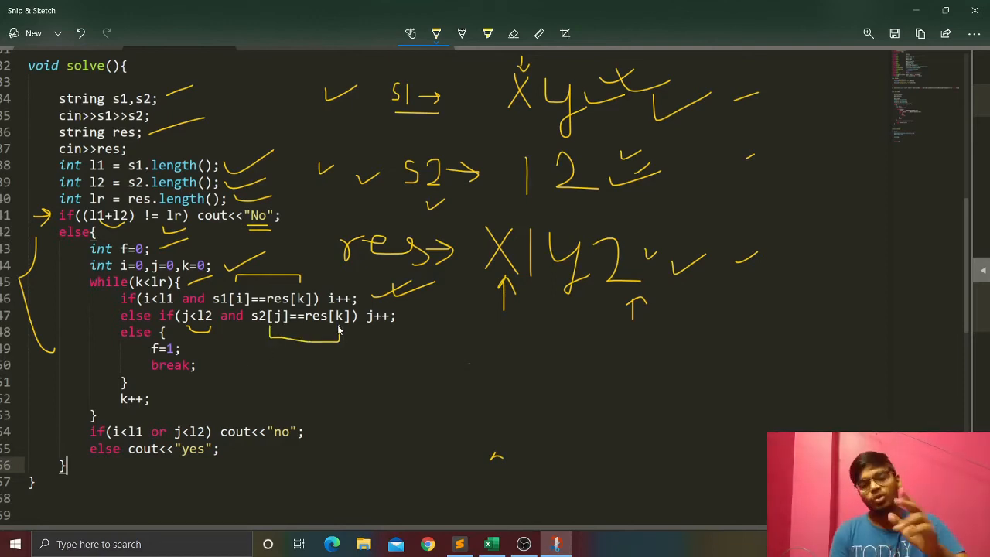
mouse_move(501, 215)
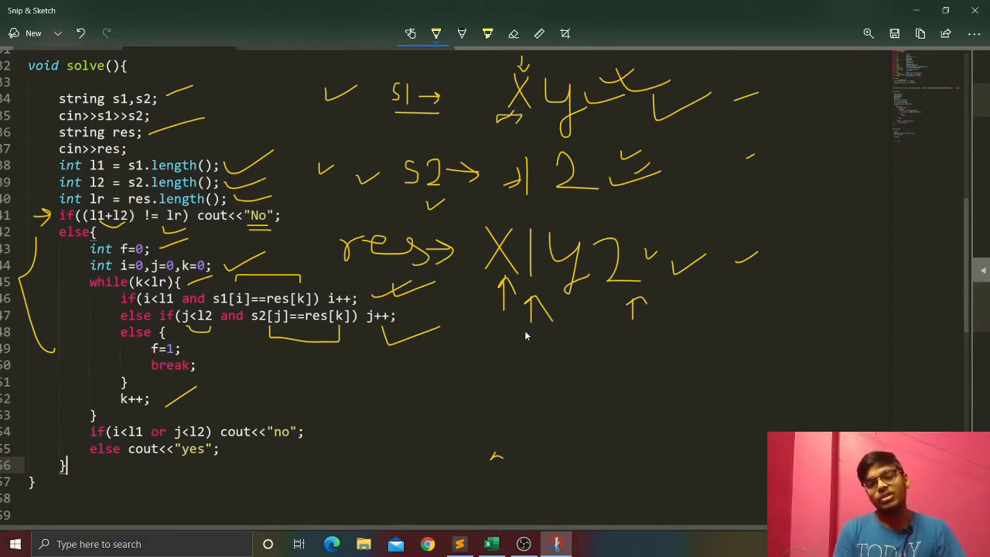
mouse_move(483, 293)
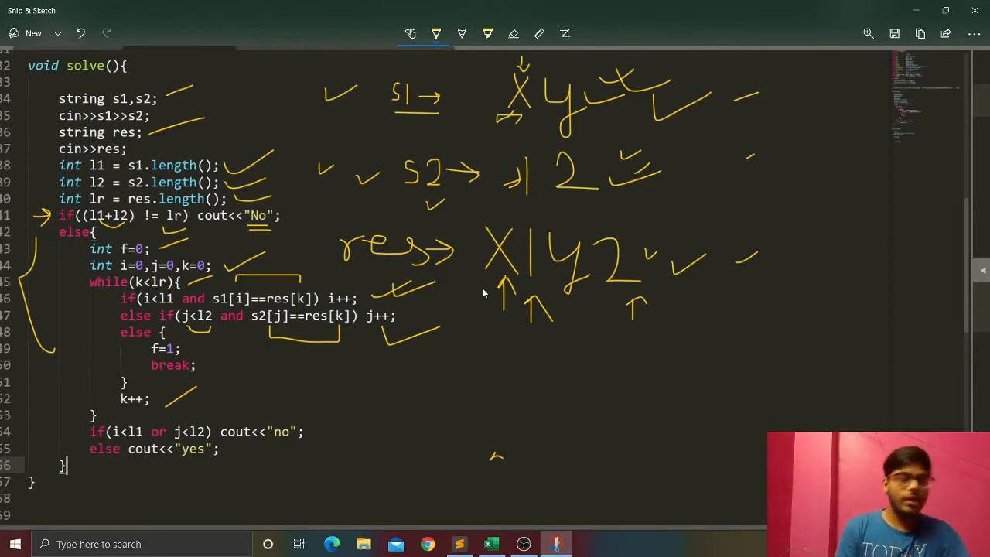
mouse_move(557, 116)
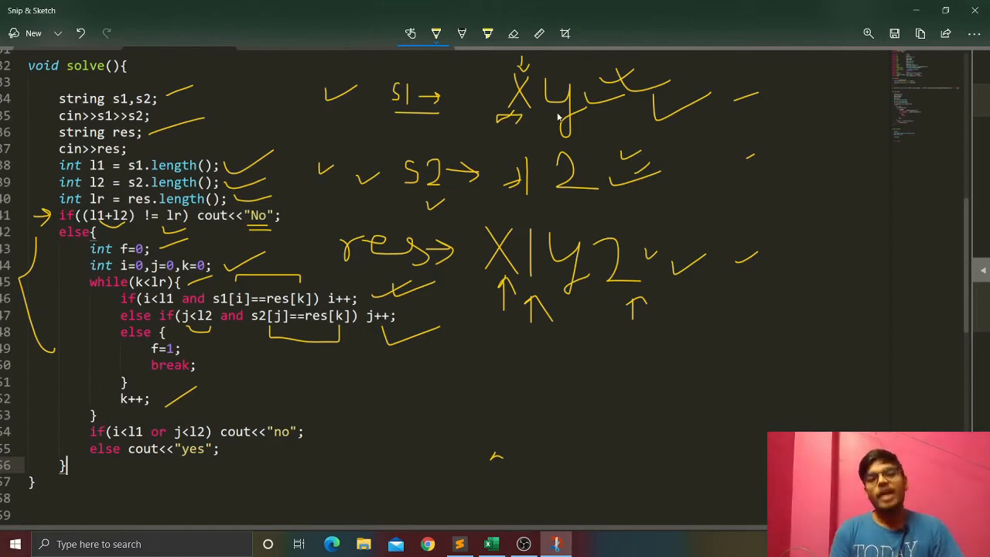
mouse_move(526, 203)
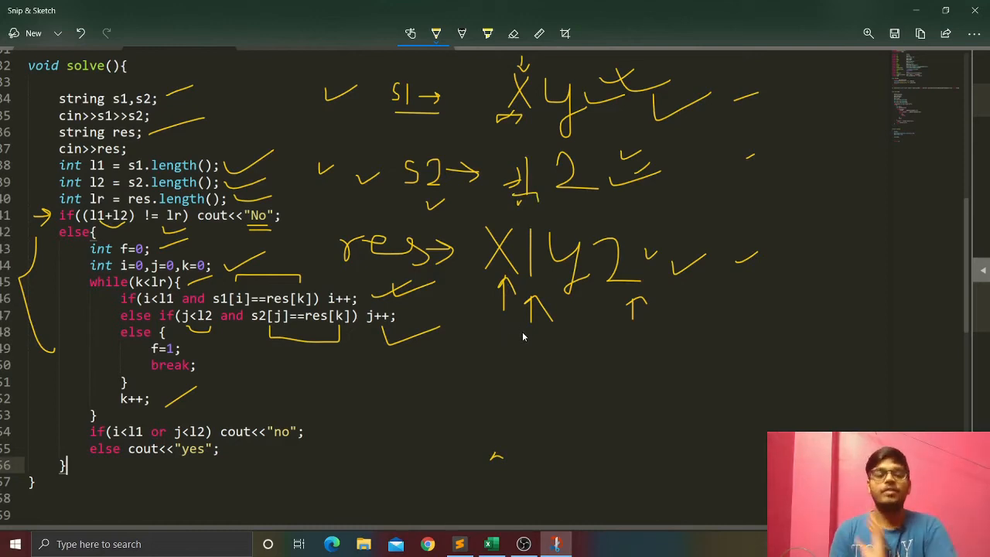
mouse_move(549, 344)
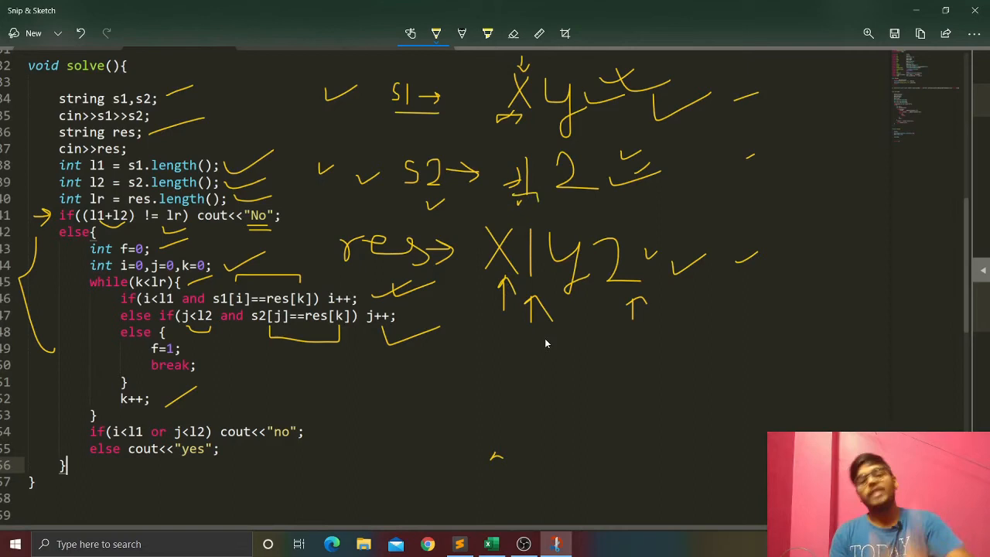
mouse_move(554, 168)
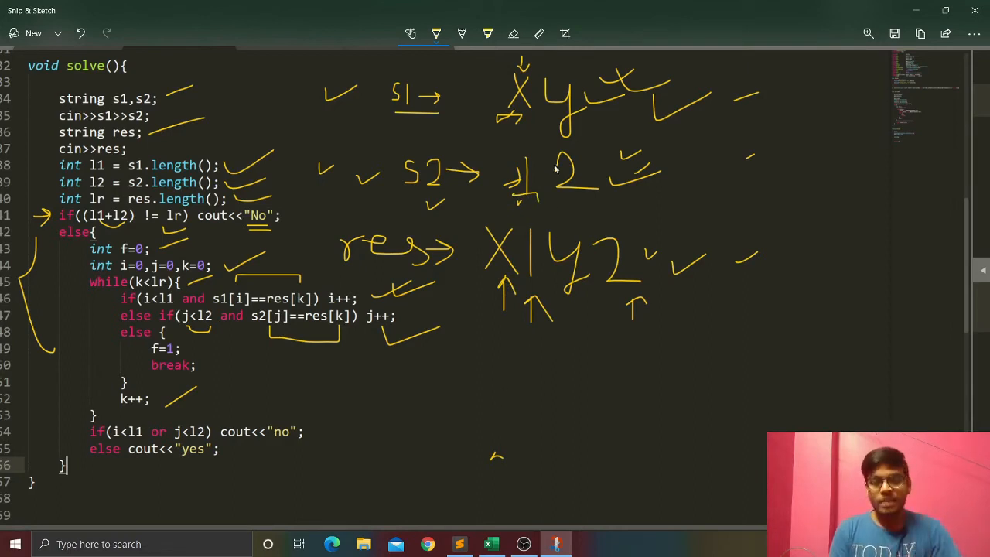
mouse_move(536, 190)
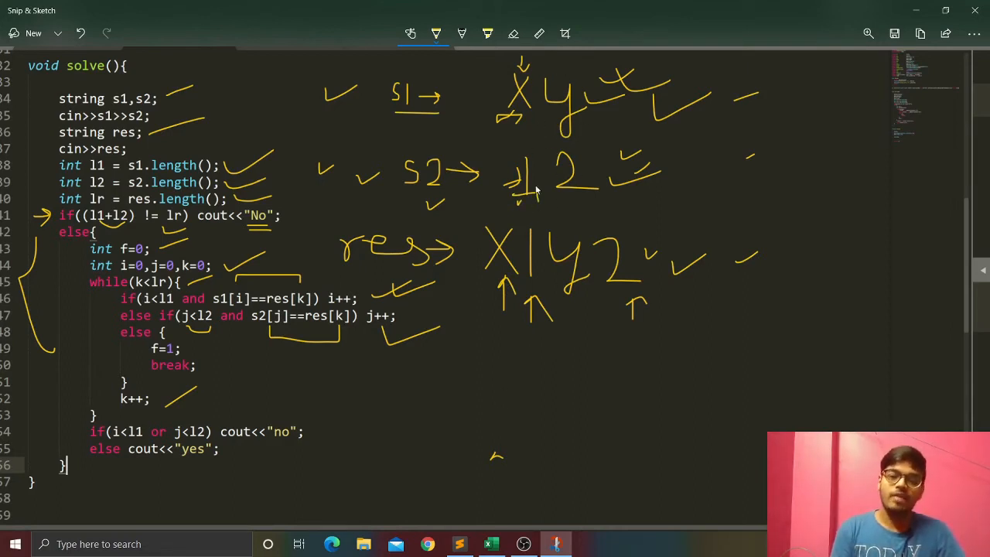
mouse_move(740, 189)
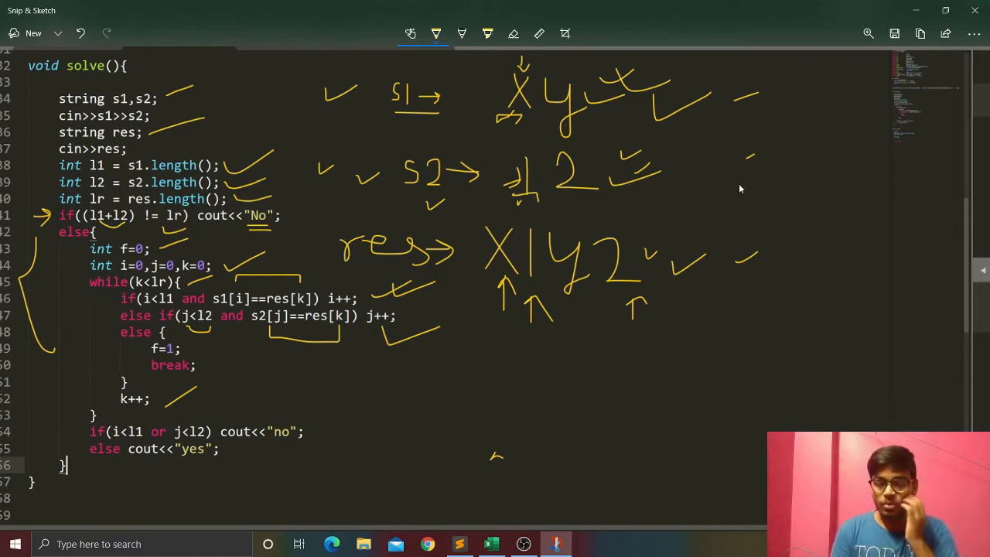
mouse_move(725, 180)
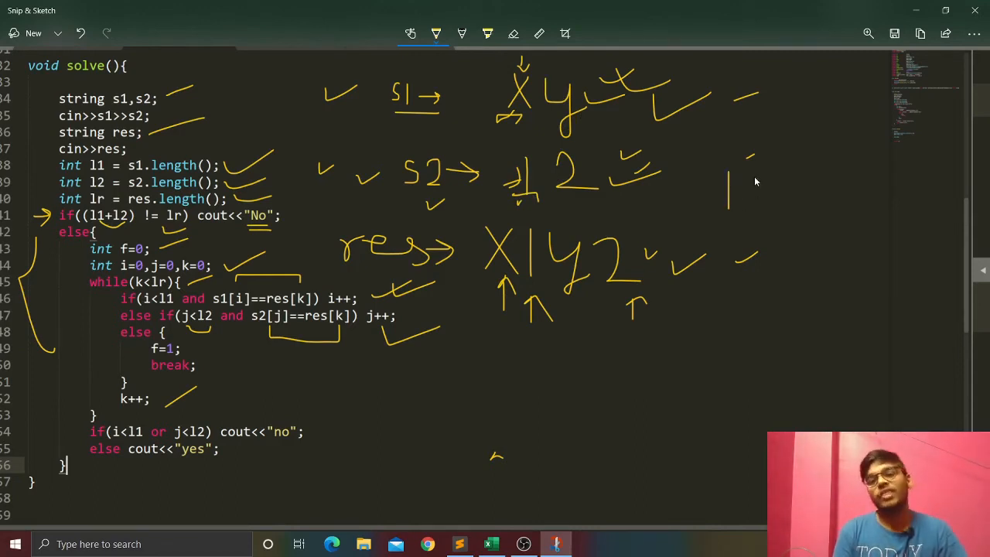
left_click_drag(755, 158, 745, 216)
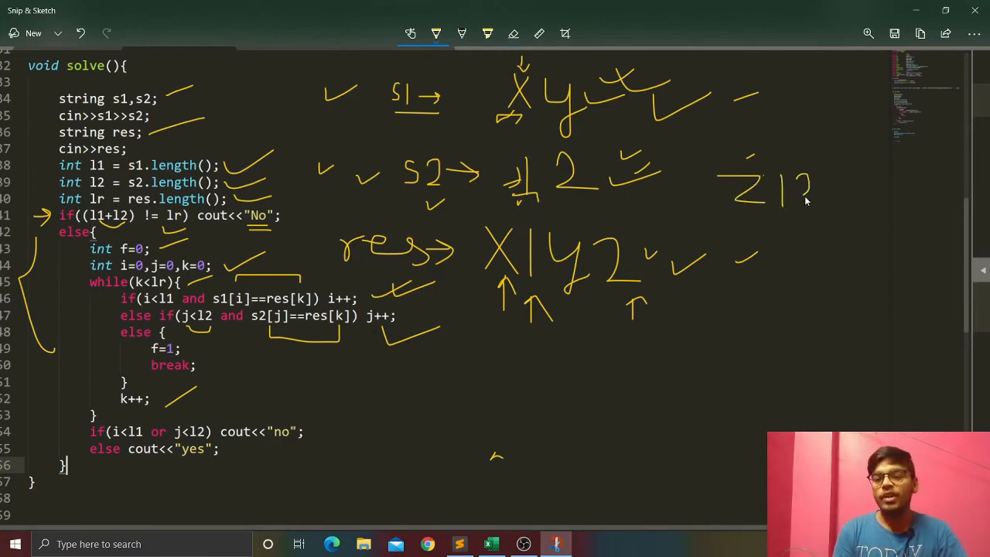
left_click_drag(812, 194, 866, 239)
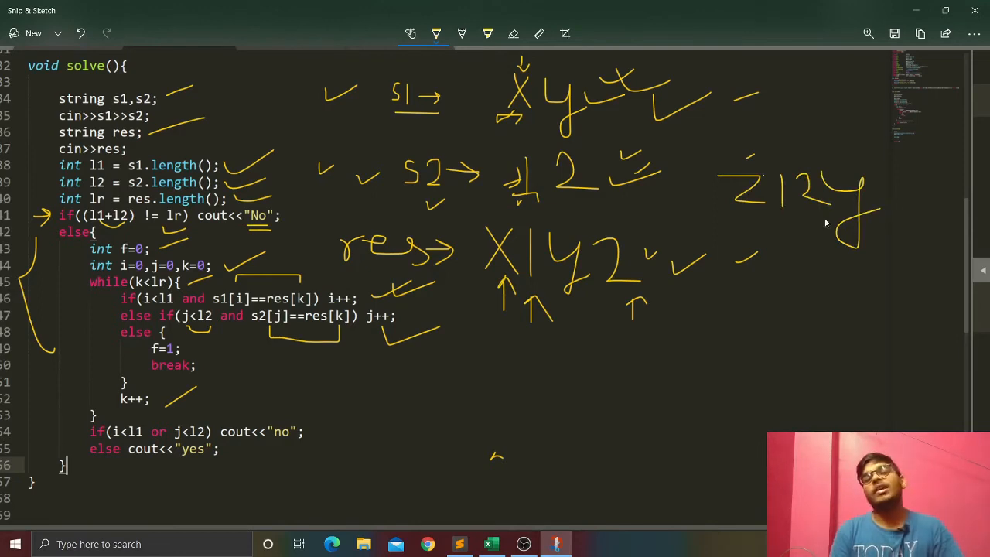
mouse_move(741, 179)
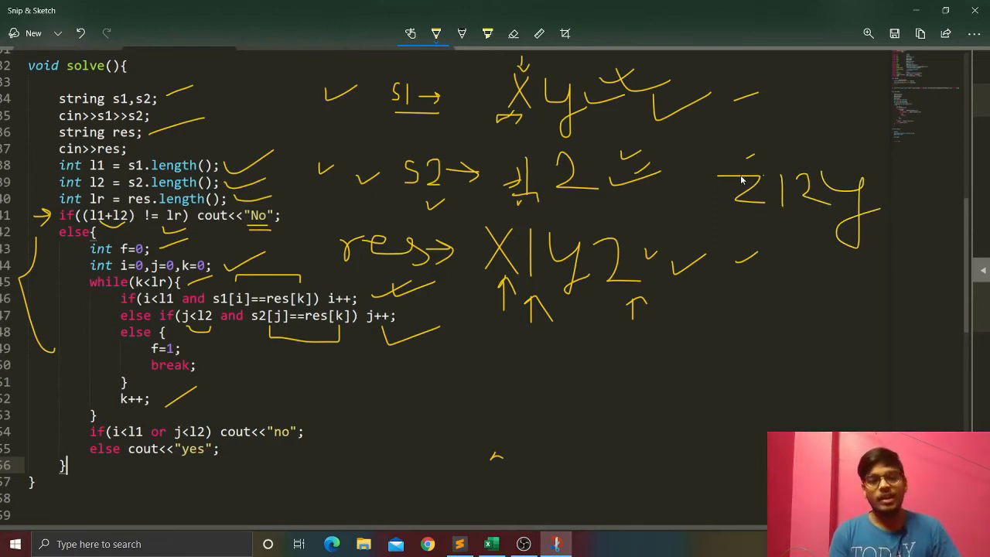
mouse_move(741, 201)
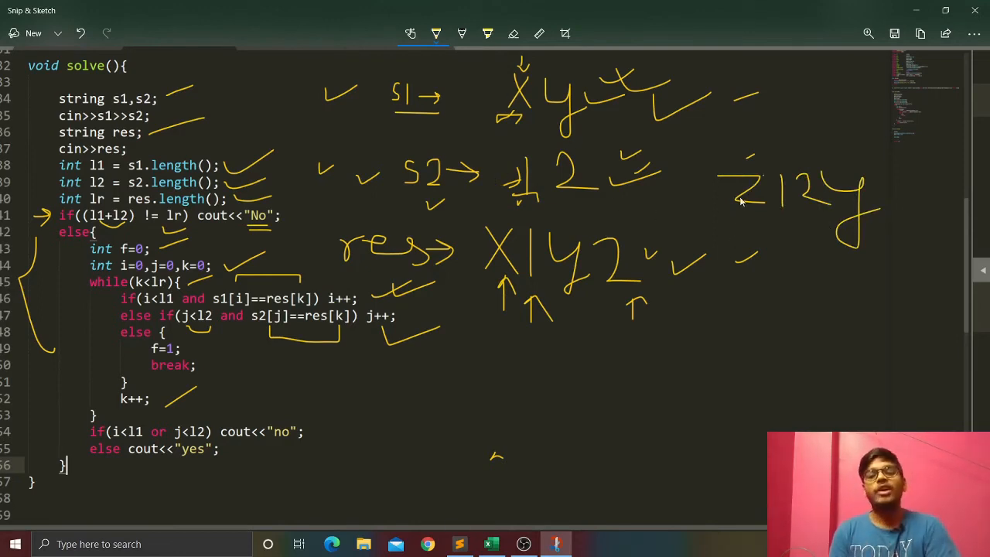
mouse_move(559, 132)
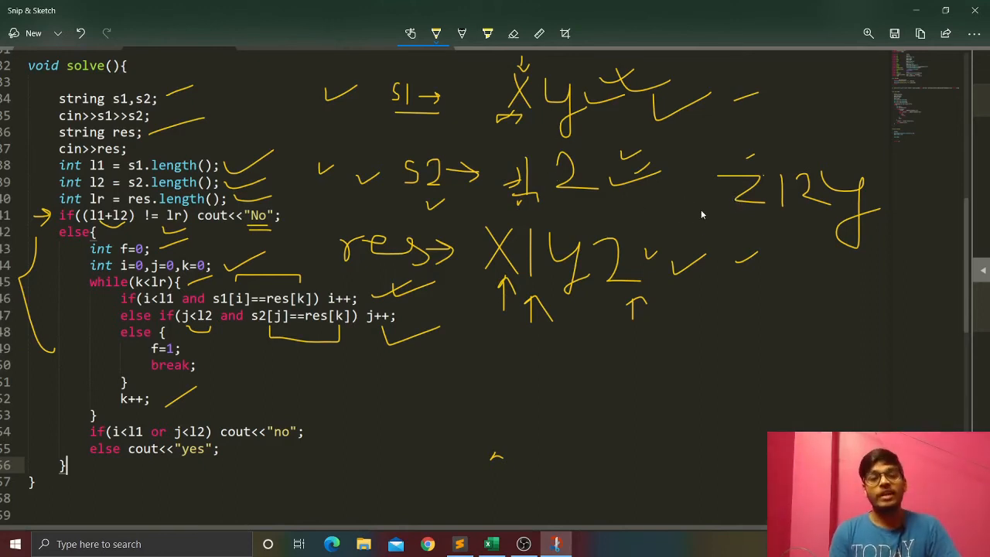
mouse_move(756, 215)
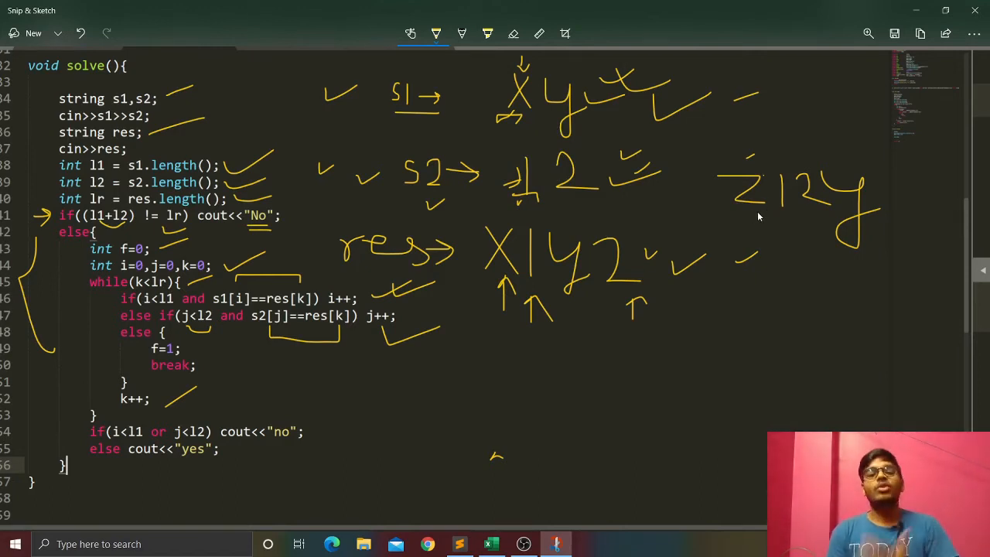
mouse_move(116, 333)
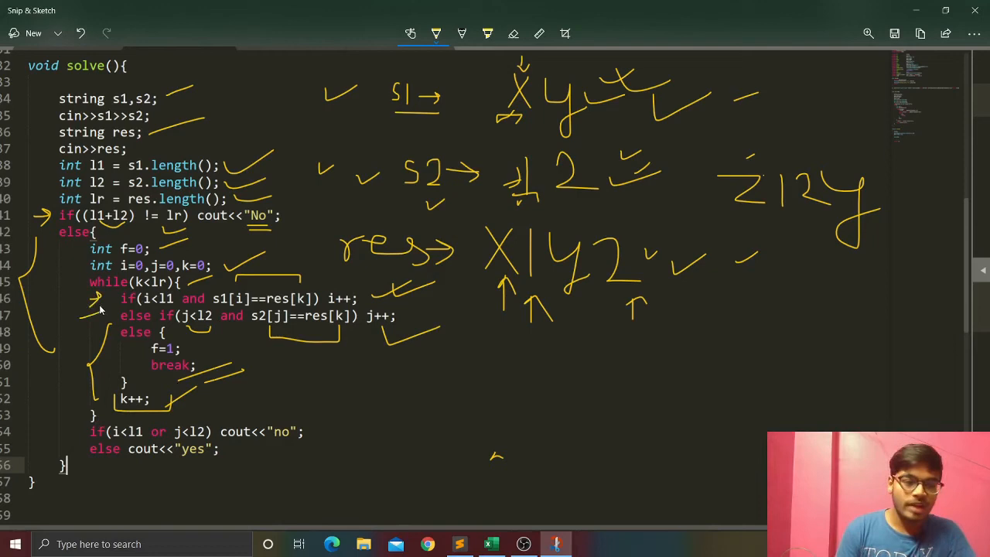
mouse_move(486, 269)
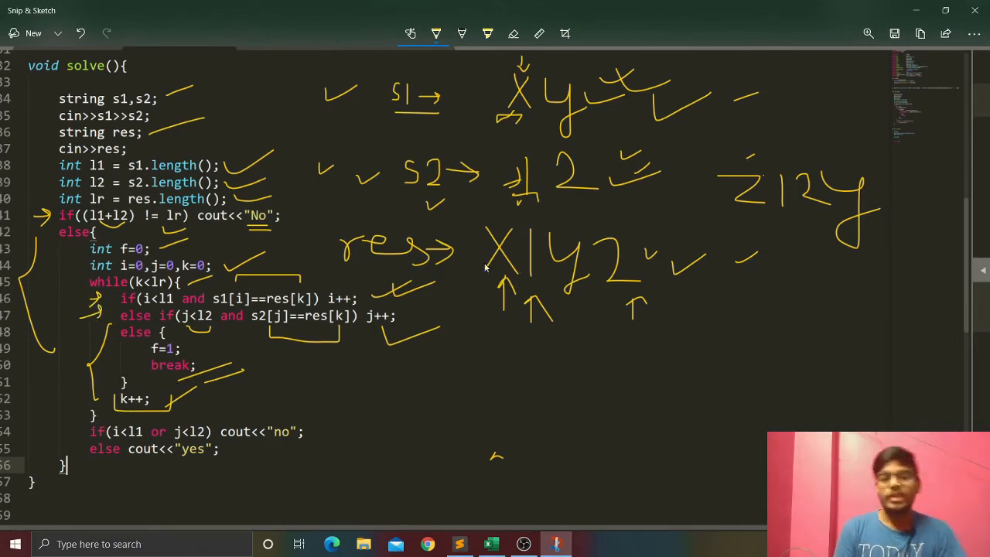
mouse_move(164, 412)
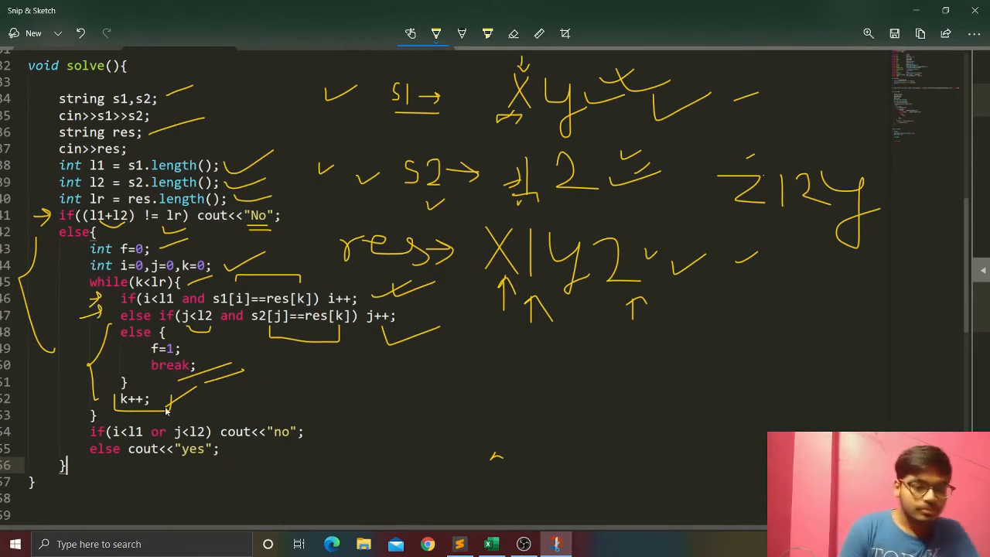
Draw a tick beside the line that prints no.
left_click_drag(322, 436, 348, 418)
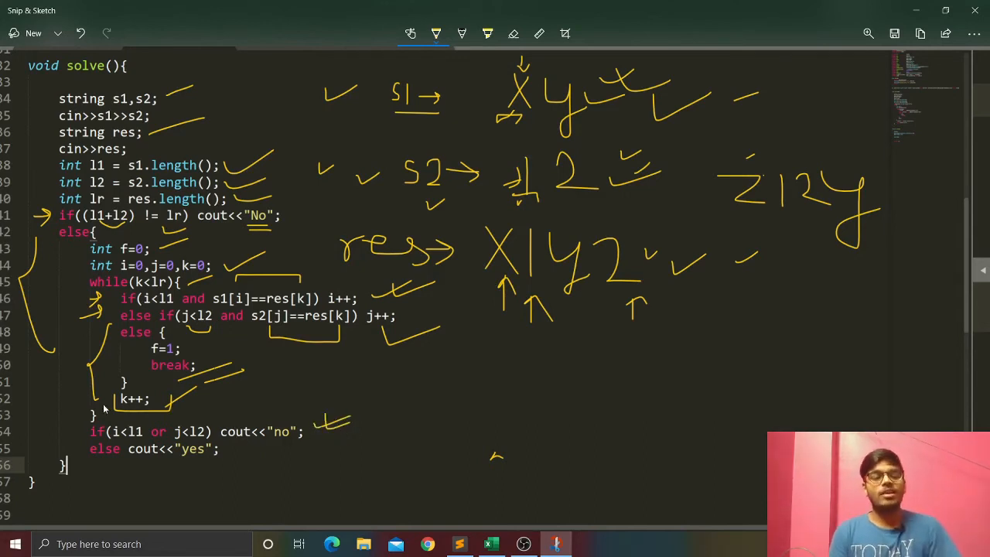
mouse_move(294, 478)
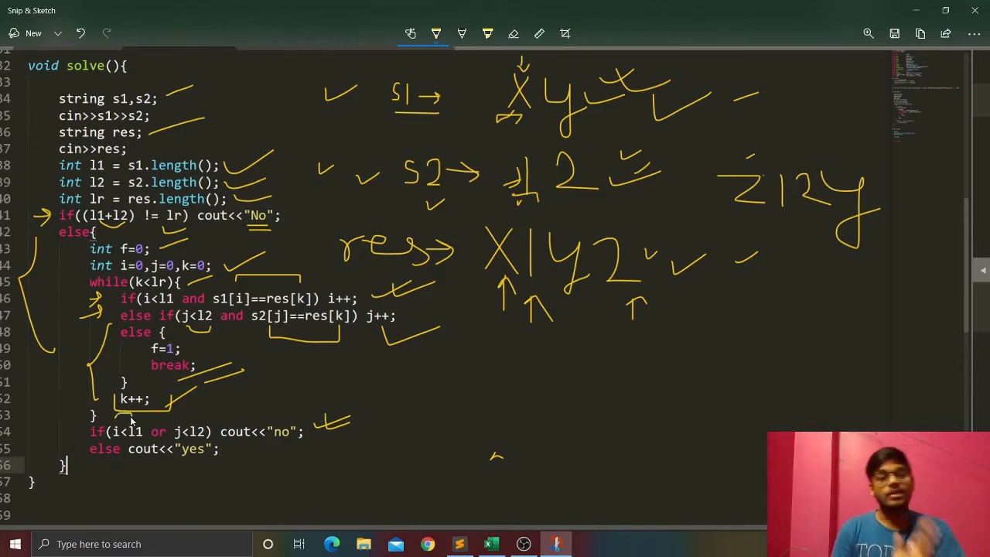
mouse_move(328, 358)
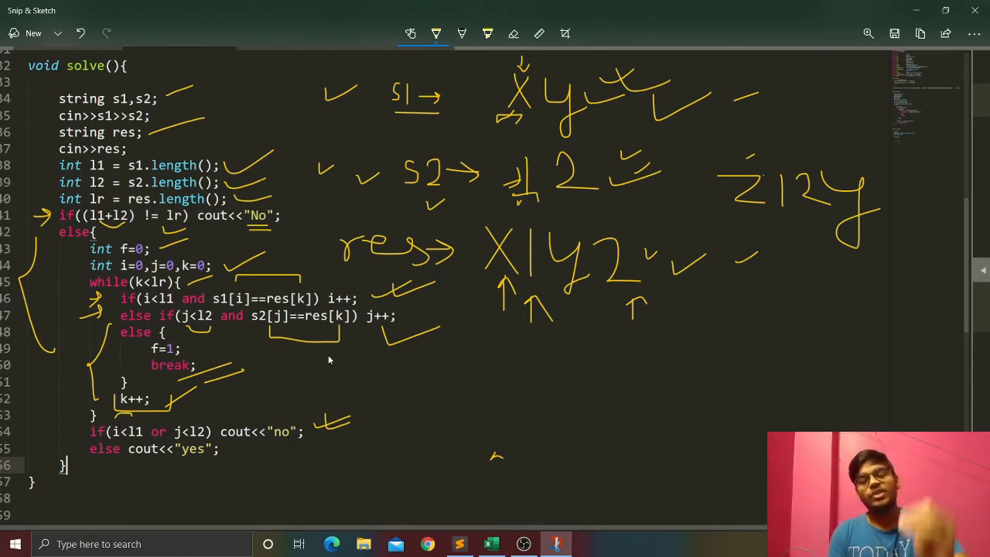
mouse_move(482, 238)
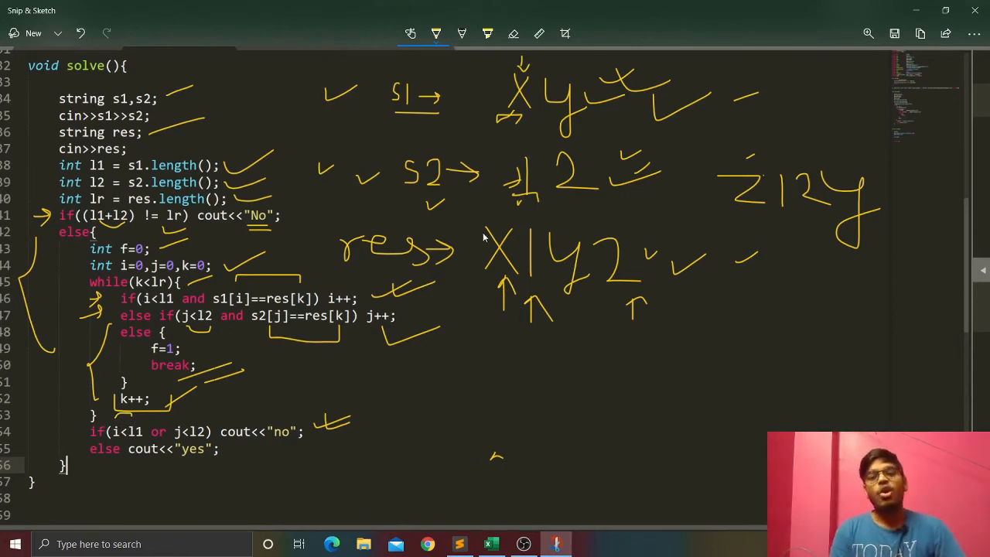
mouse_move(625, 130)
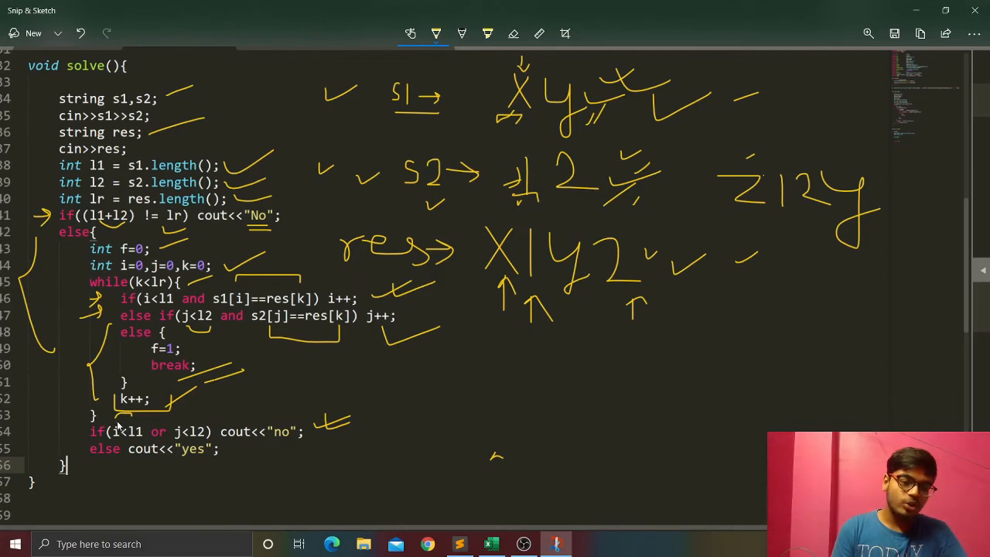
mouse_move(142, 417)
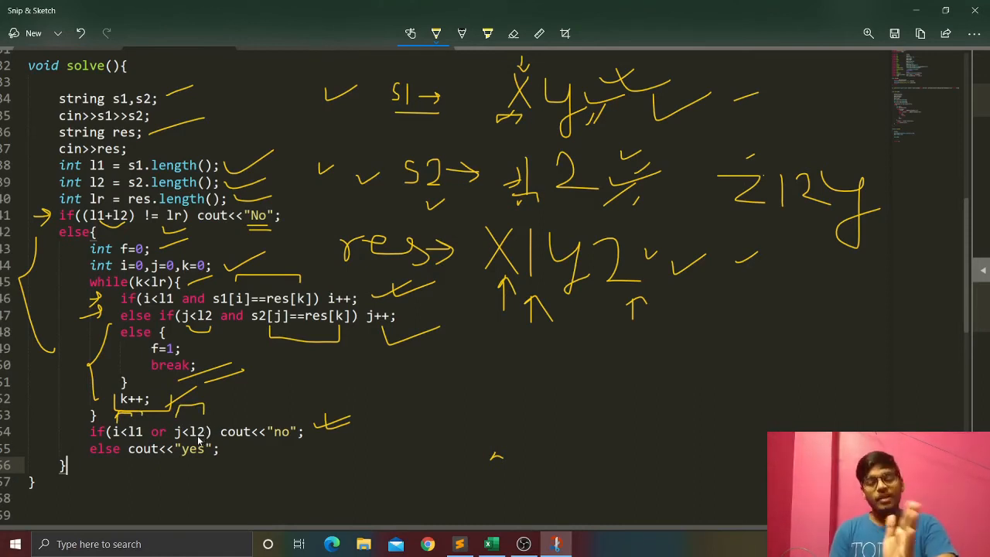
mouse_move(244, 449)
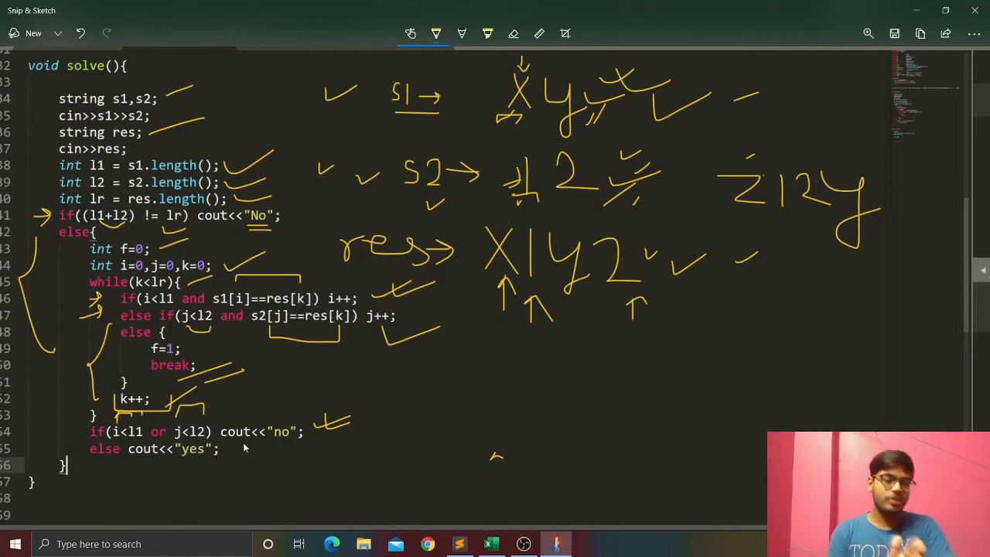
mouse_move(271, 421)
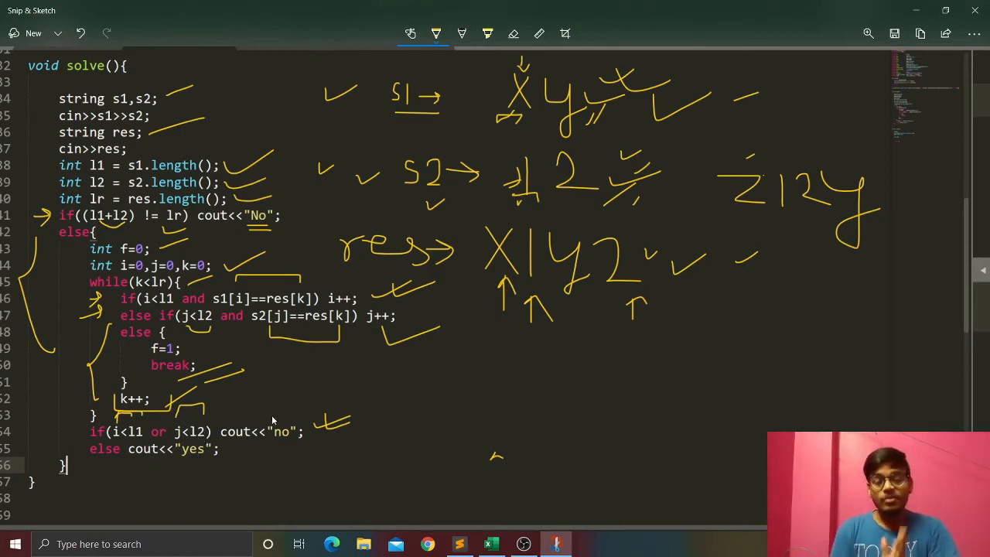
mouse_move(259, 436)
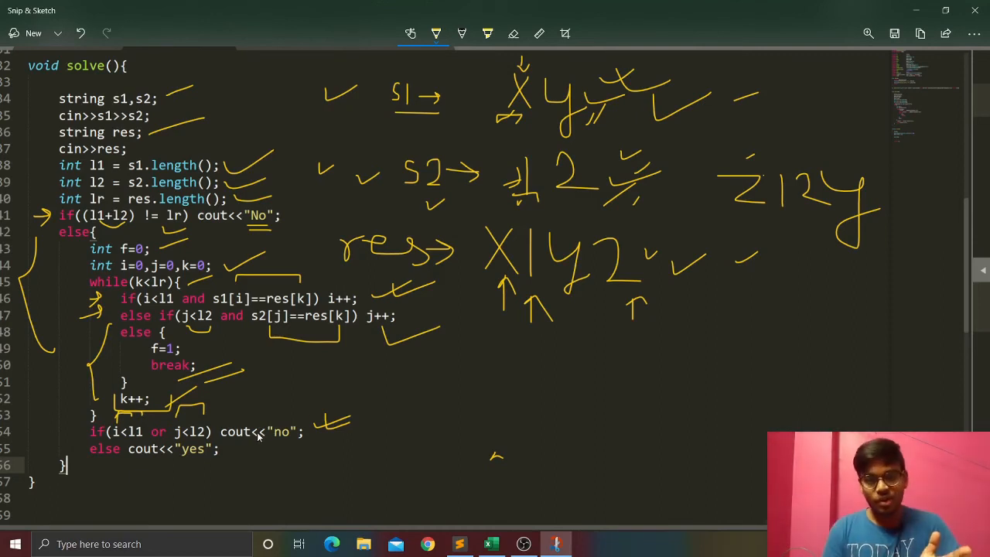
mouse_move(375, 379)
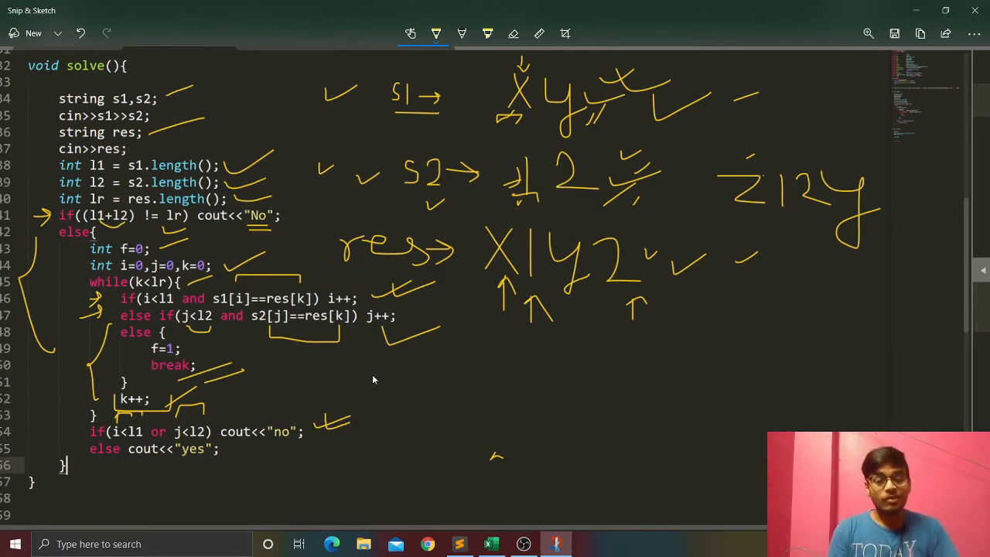
mouse_move(418, 365)
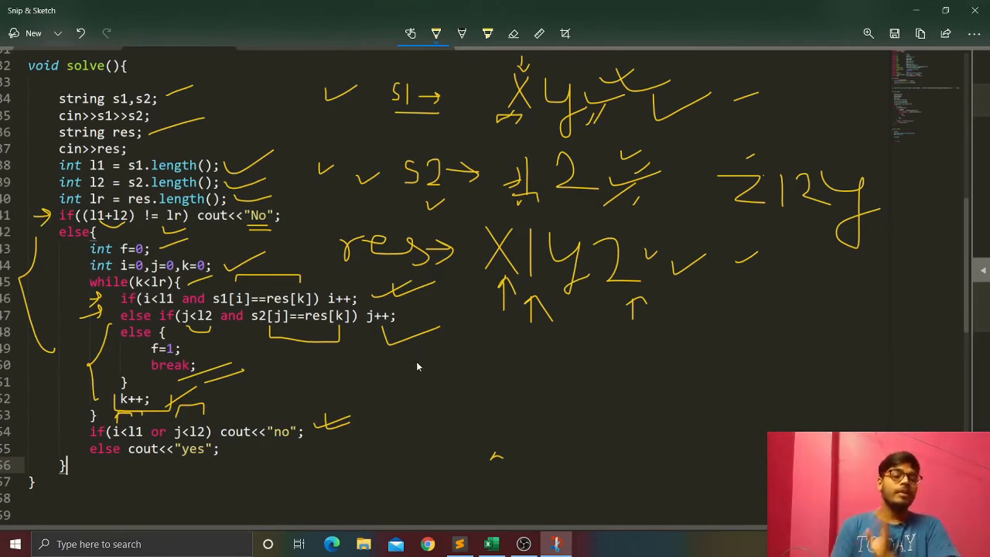
mouse_move(673, 300)
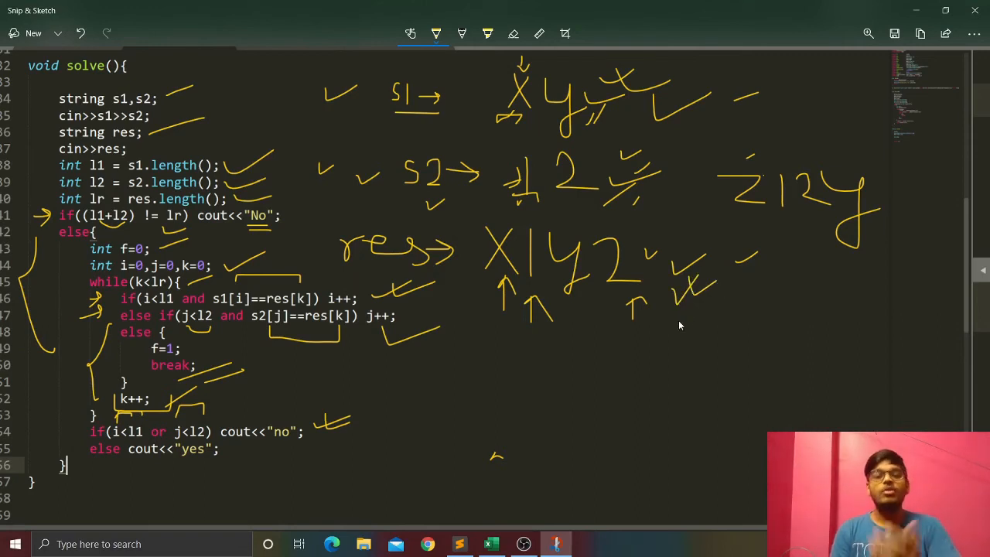
mouse_move(671, 323)
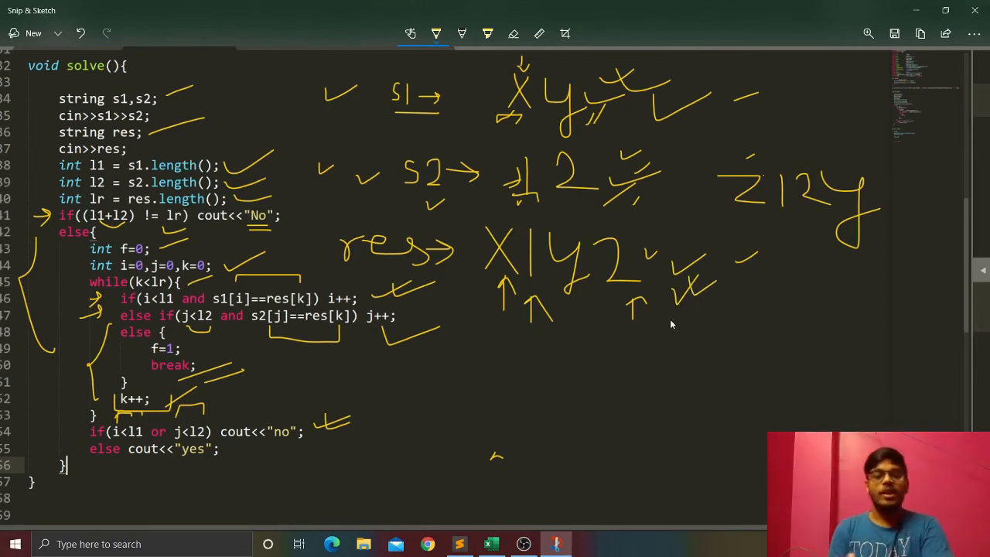
mouse_move(611, 315)
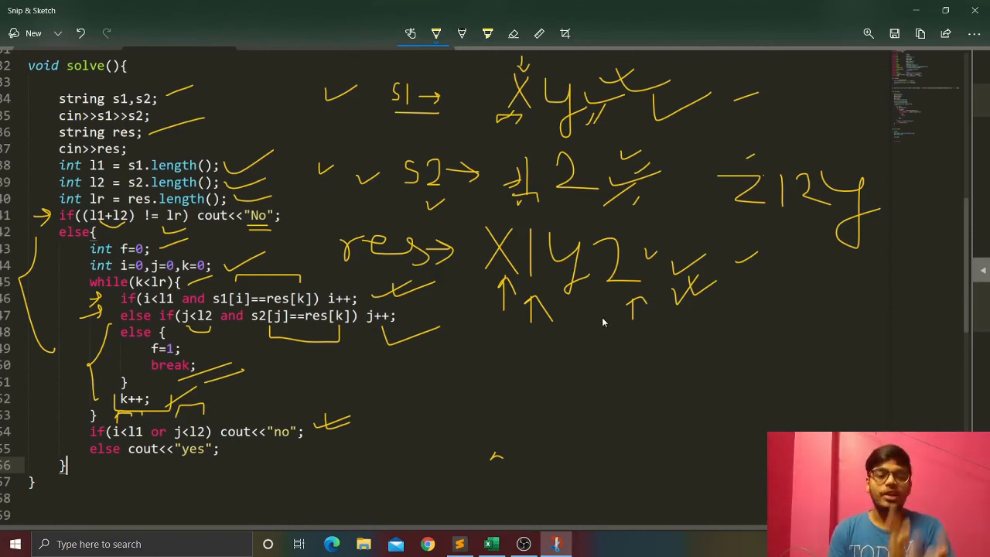
mouse_move(359, 446)
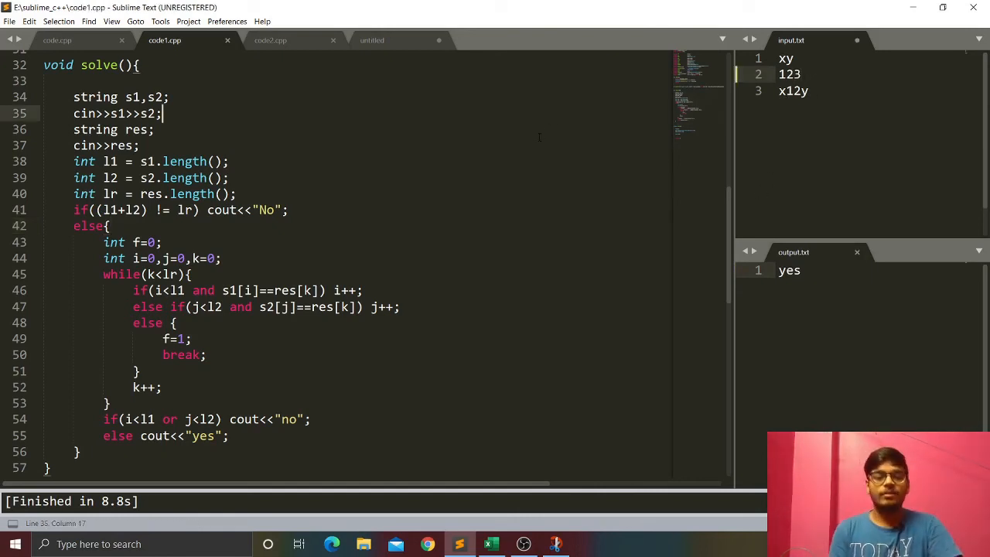
Build and run with Ctrl+B on xy, then with 21 as second string, then with x12y12 as third.
key("ctrl+b")
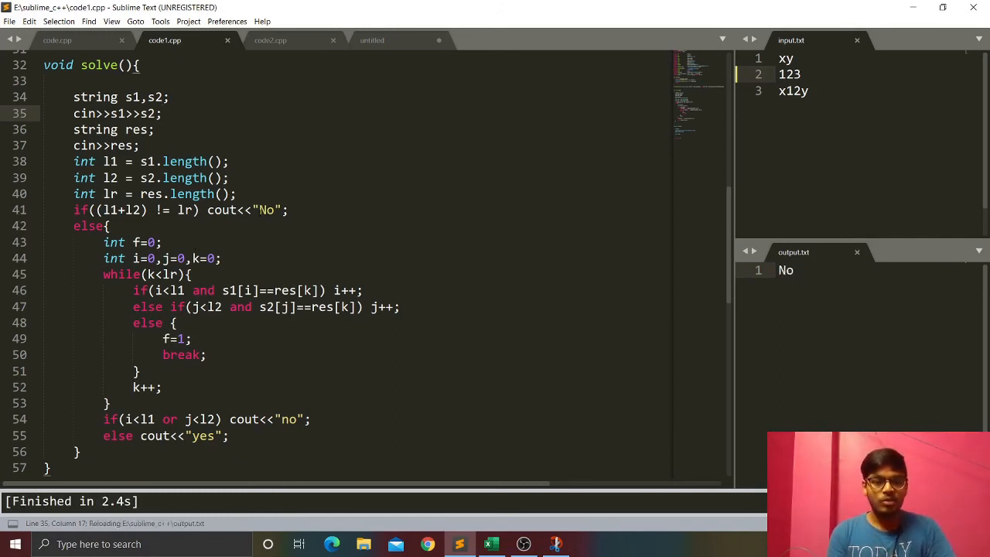
left_click(288, 211)
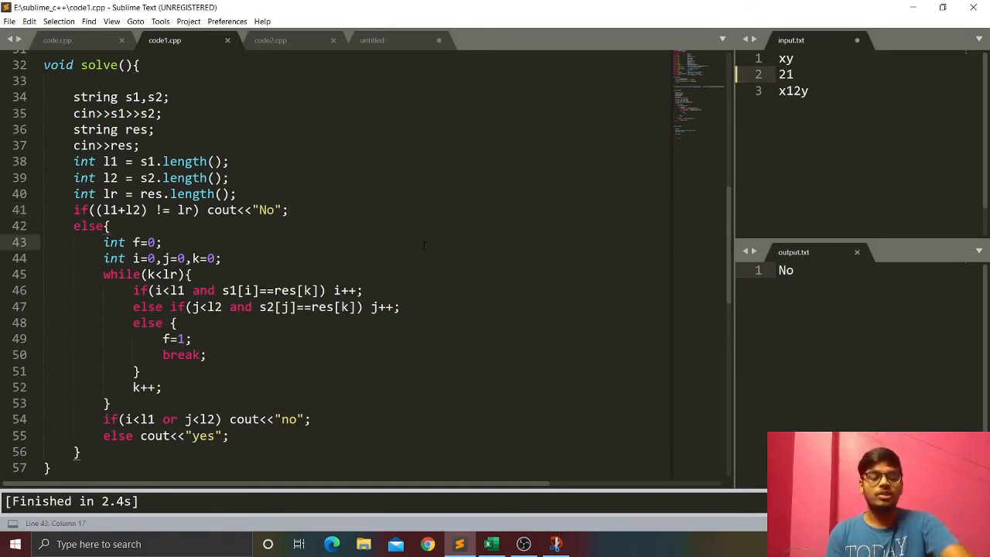
key("ctrl+b")
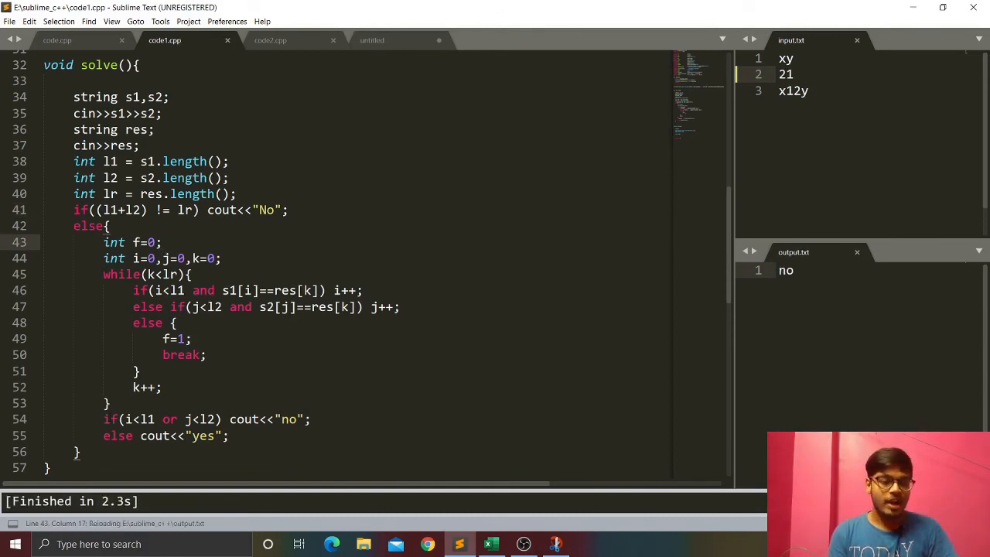
left_click(108, 402)
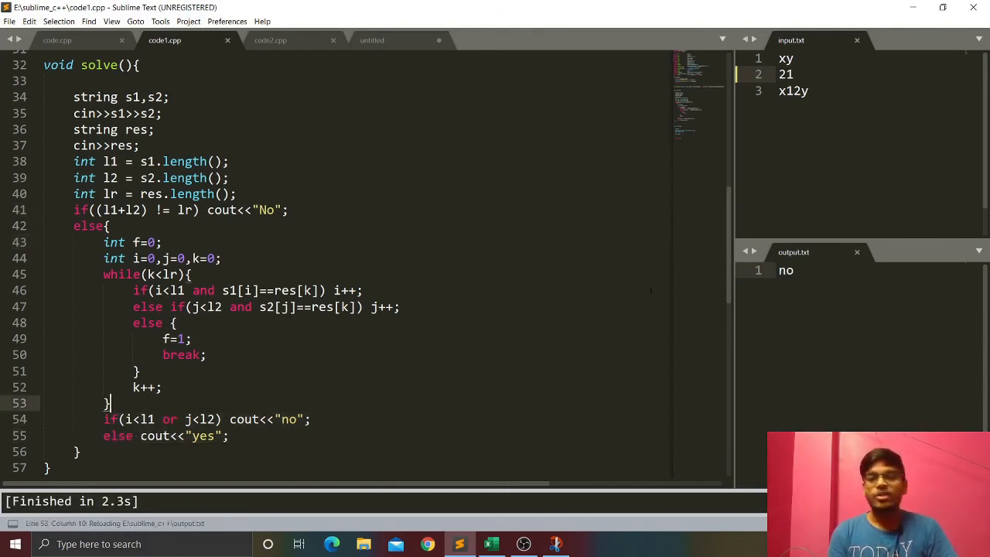
type("12")
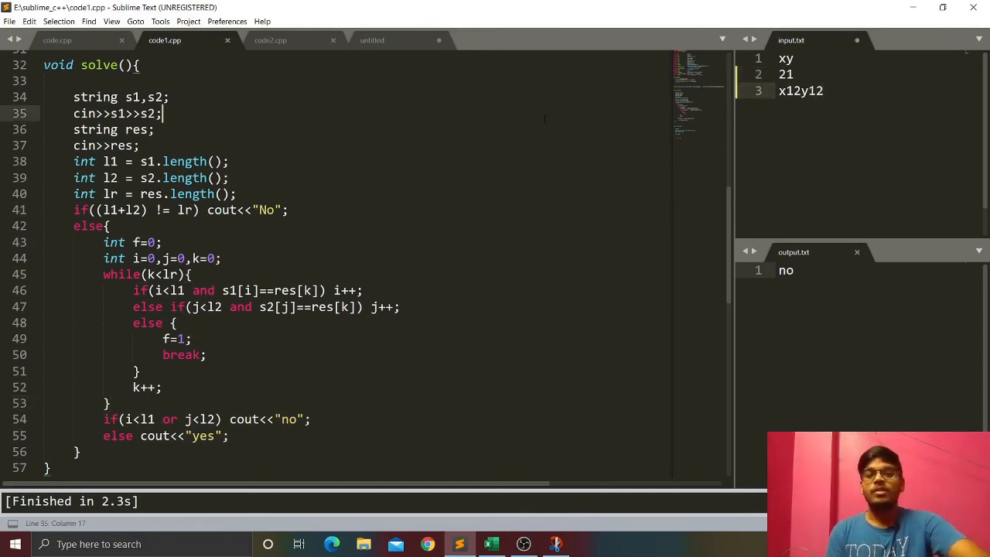
key("ctrl+b")
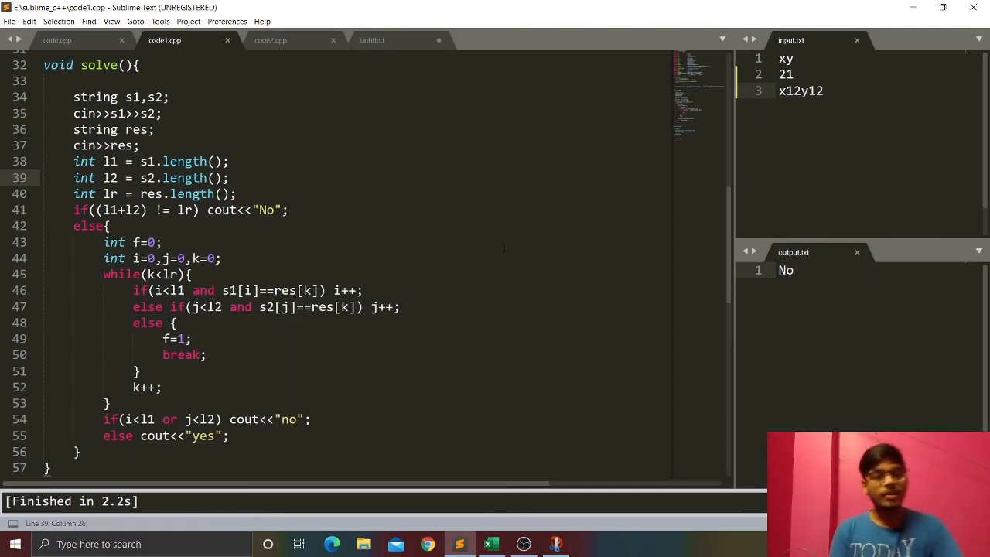
mouse_move(480, 349)
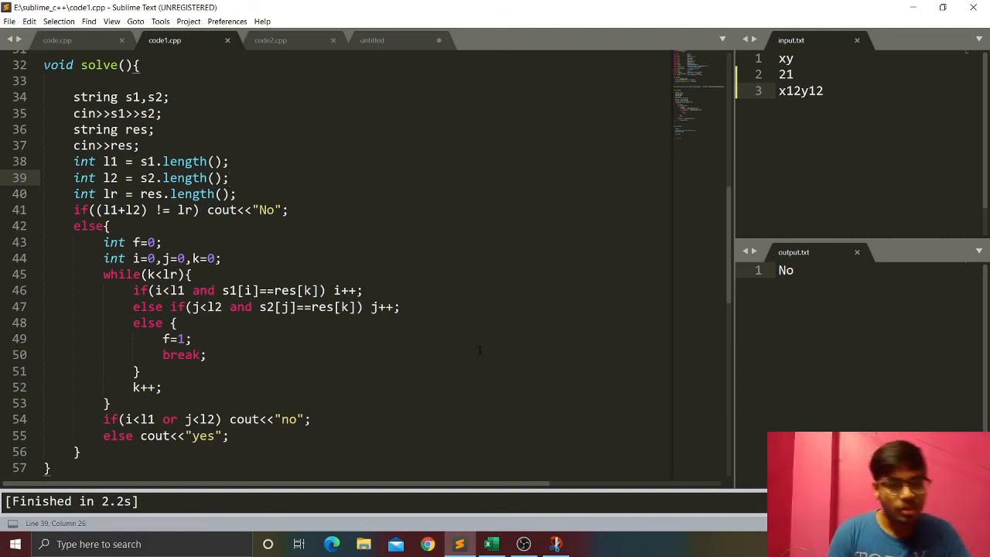